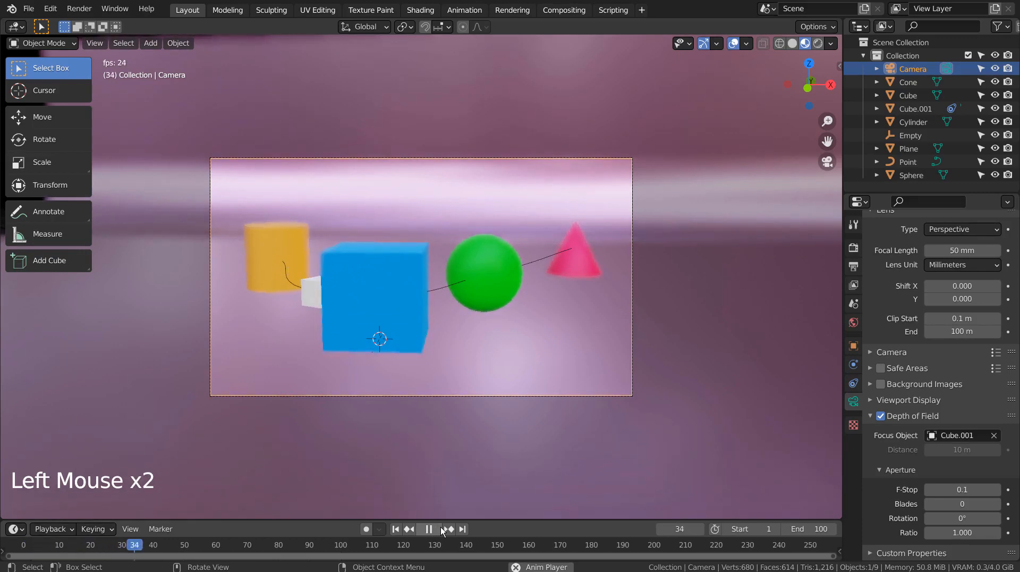
Hide Cube.001 and the Point path in the Outliner, then zoom the viewport
left_click(429, 528)
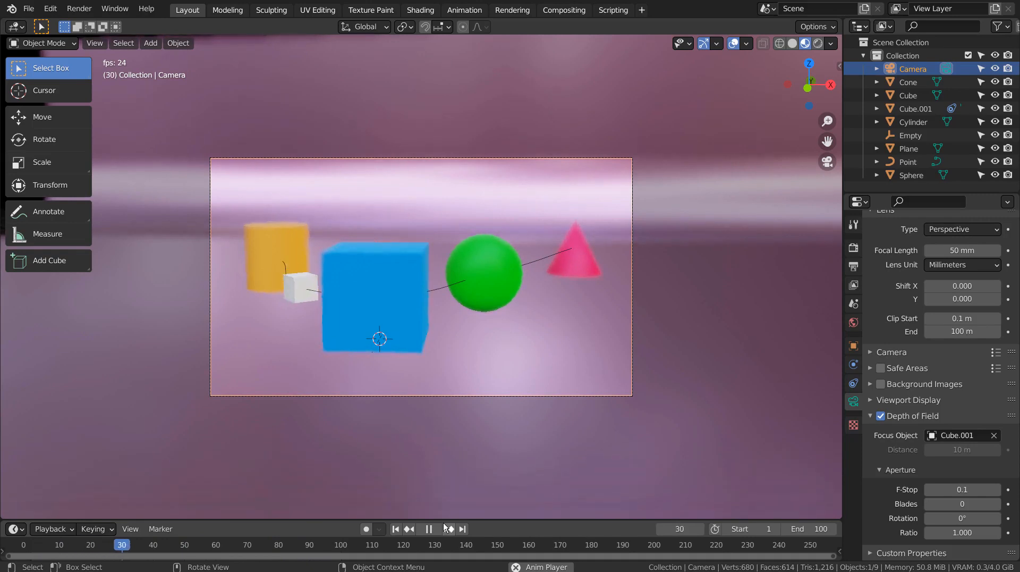
left_click(272, 545)
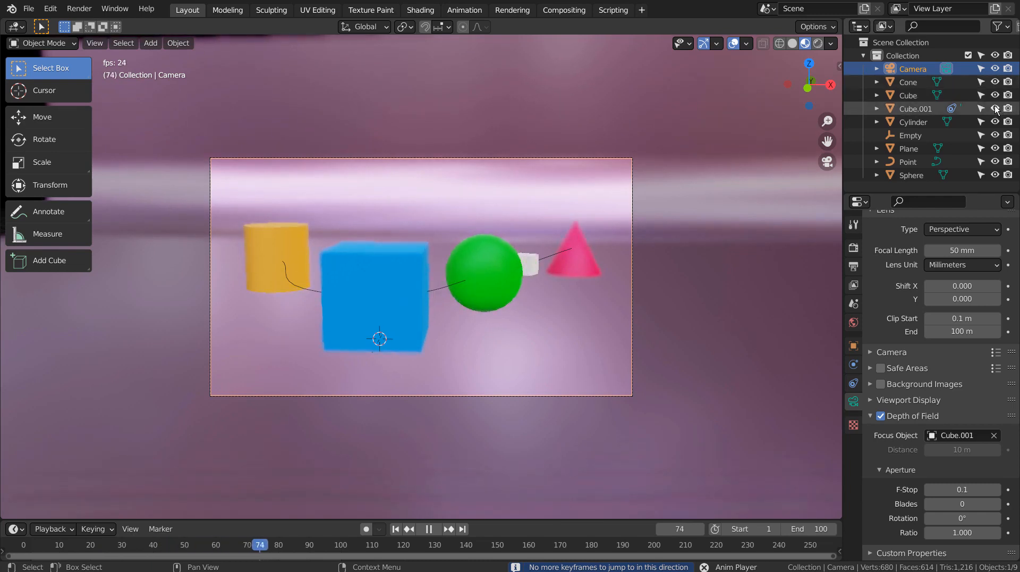
left_click(995, 109)
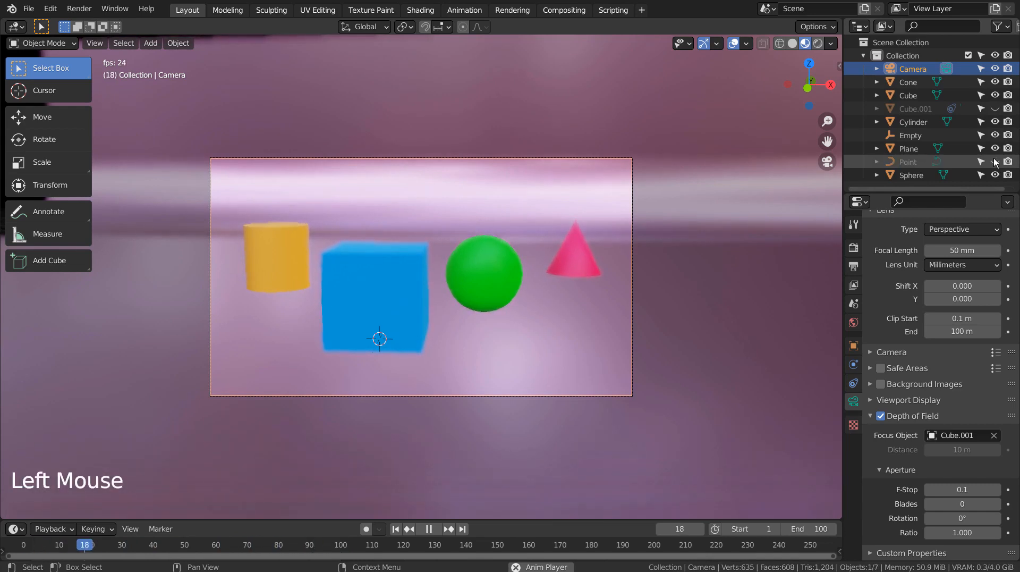
scroll("up", 3)
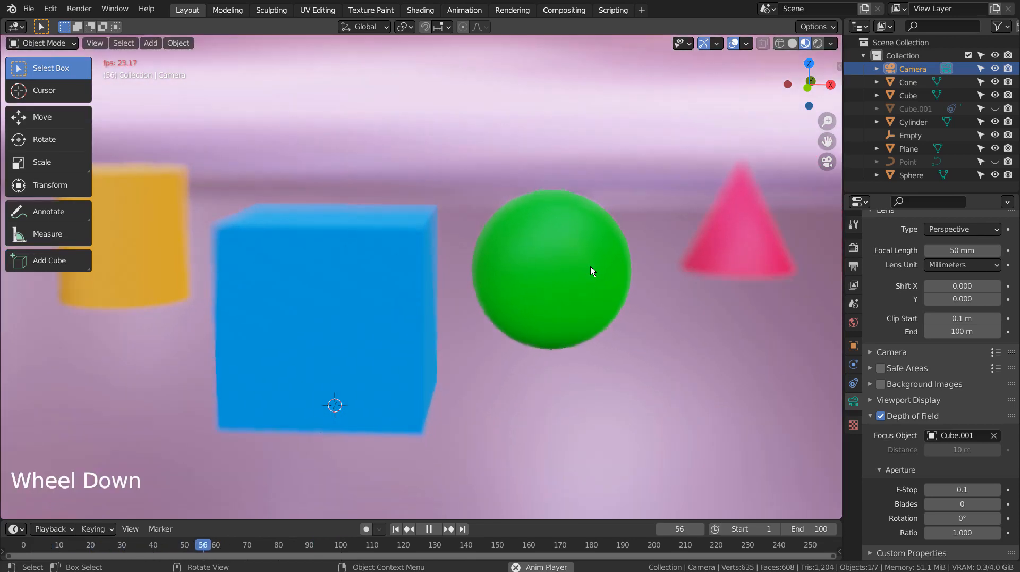
scroll("down", 3)
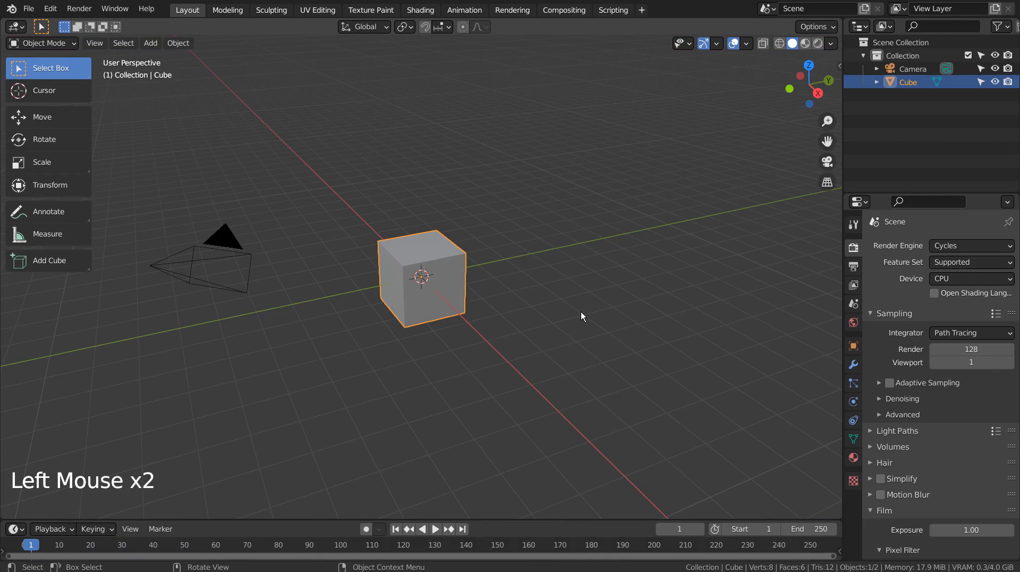
Add a UV sphere, a cylinder and a cone to the front-view scene
key("g")
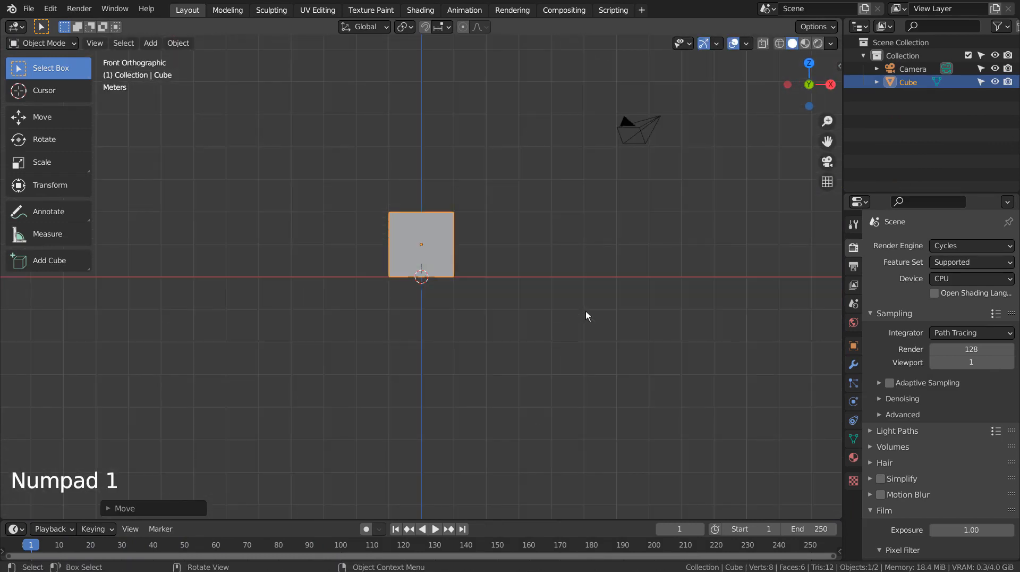
key("shift+a")
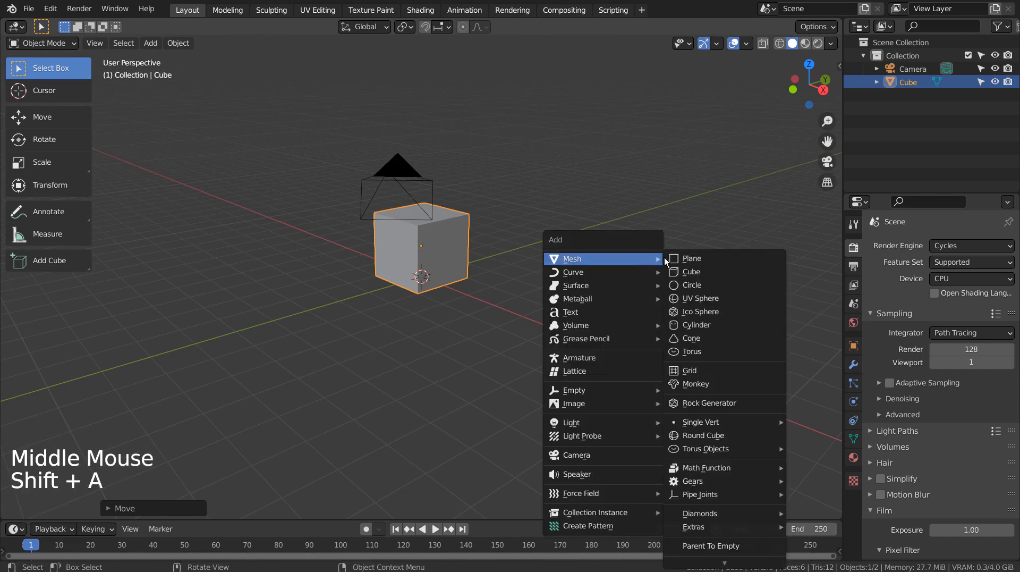
mouse_move(700, 298)
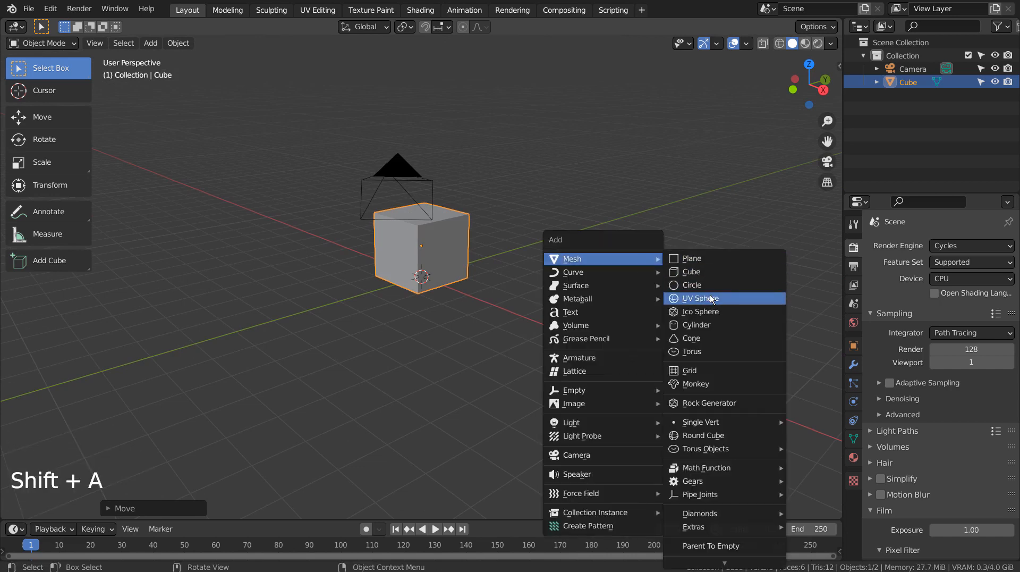
left_click(697, 299)
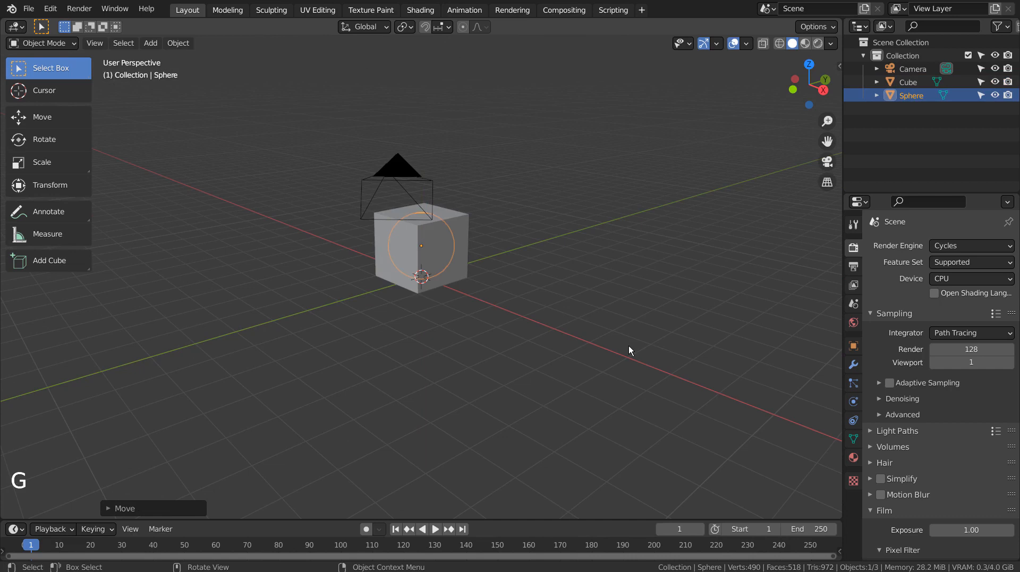
key("shift+a")
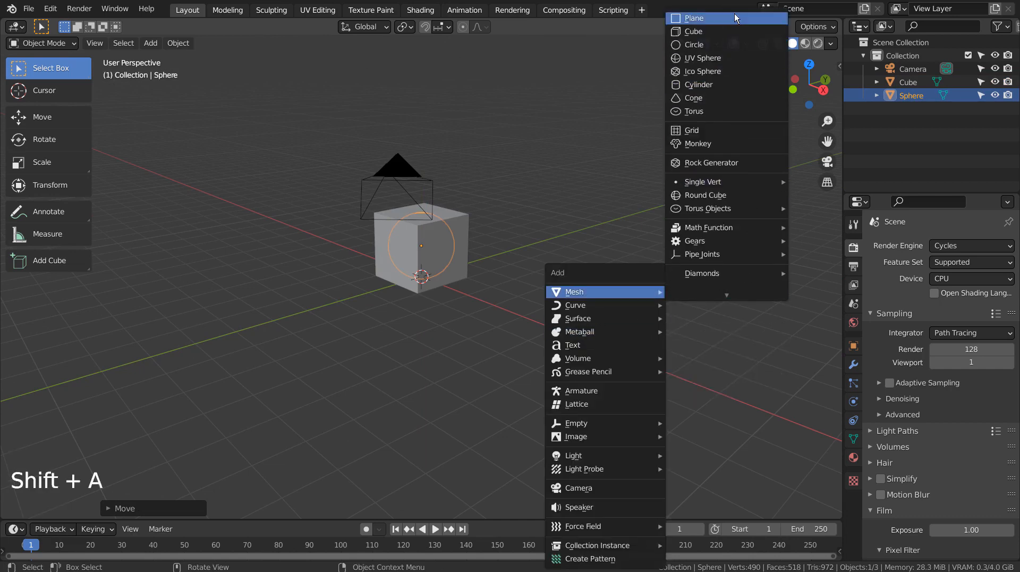
left_click(698, 84)
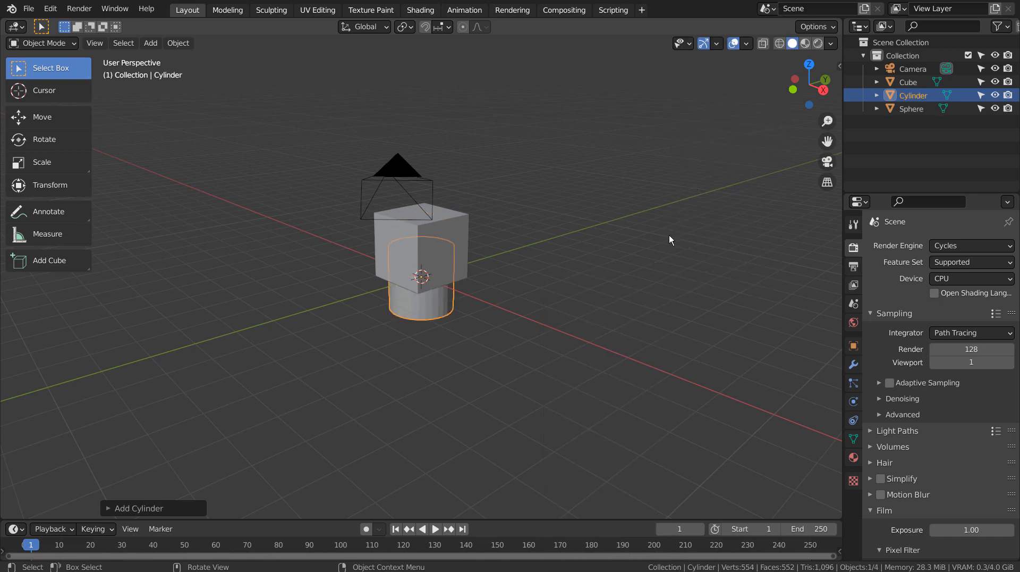
key("shift+a")
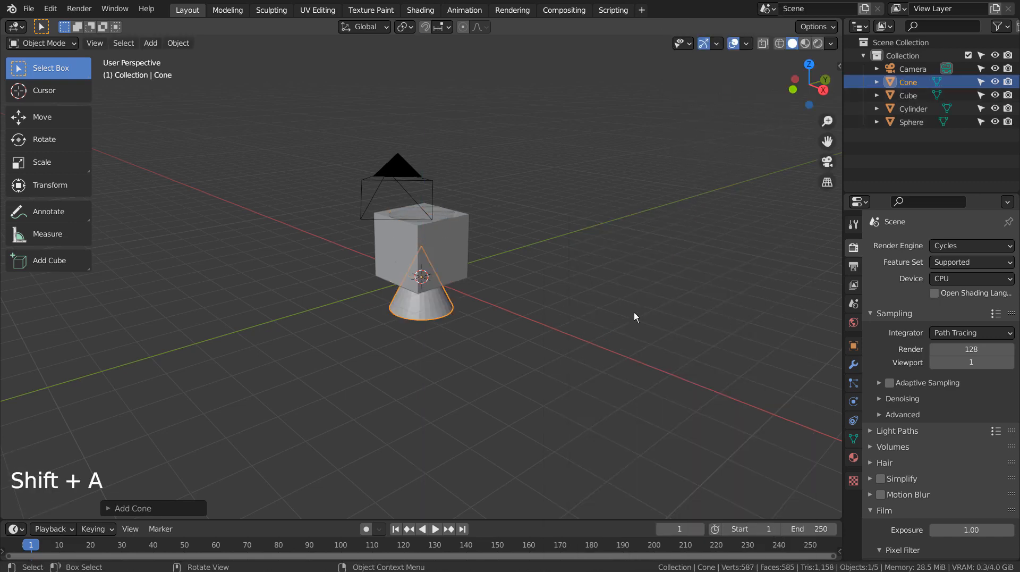
Move the cone, cube and sphere apart into new positions
key("g")
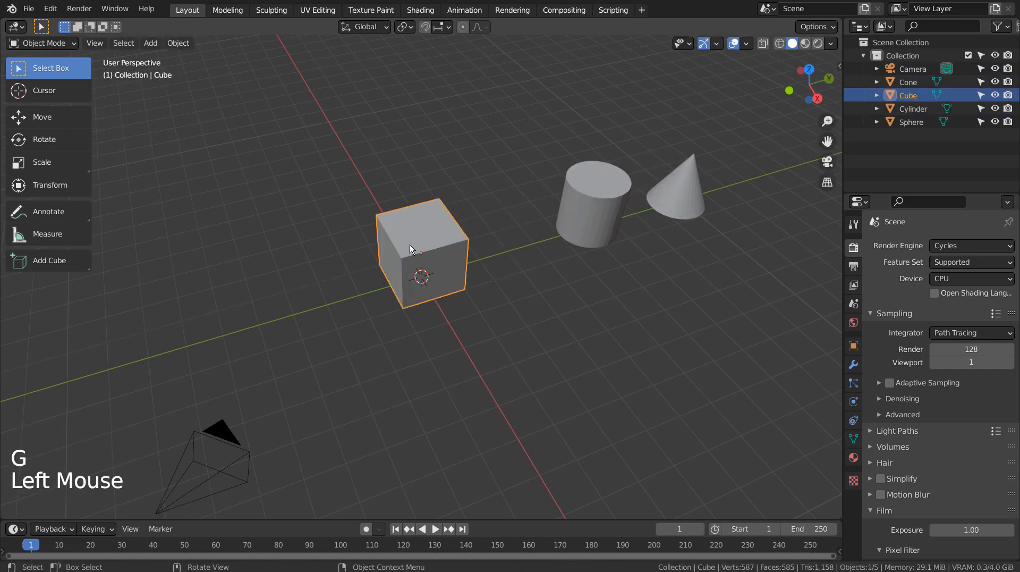
key("shift+z")
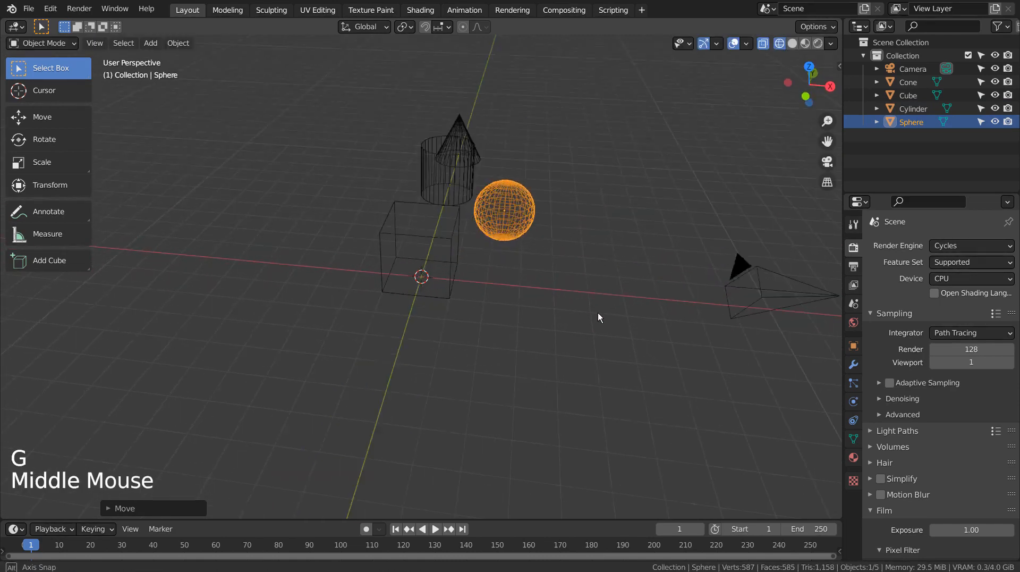
left_click(351, 143)
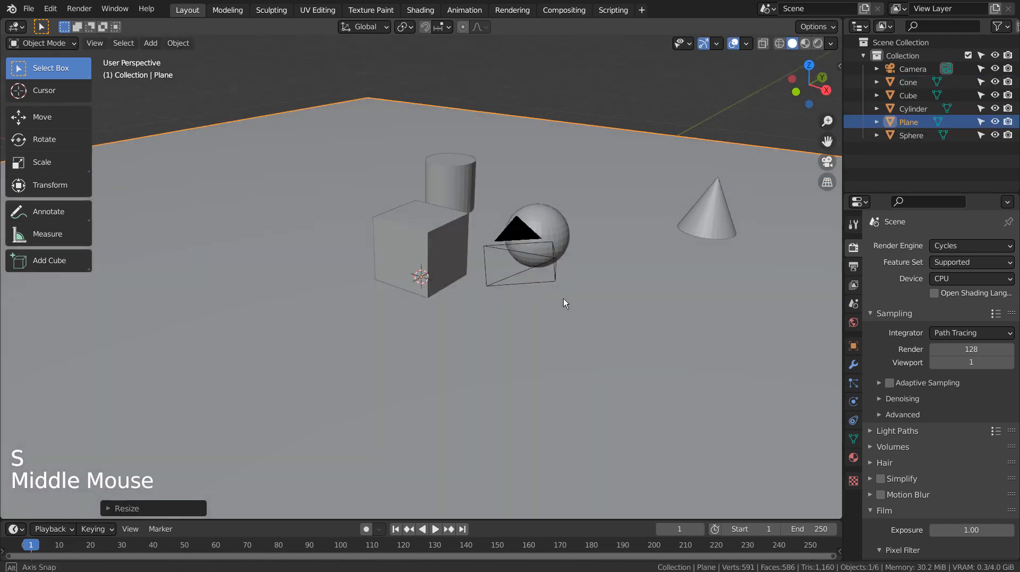
Extrude the floor plane's back edge into a wall and bevel the corner smooth
key("Tab")
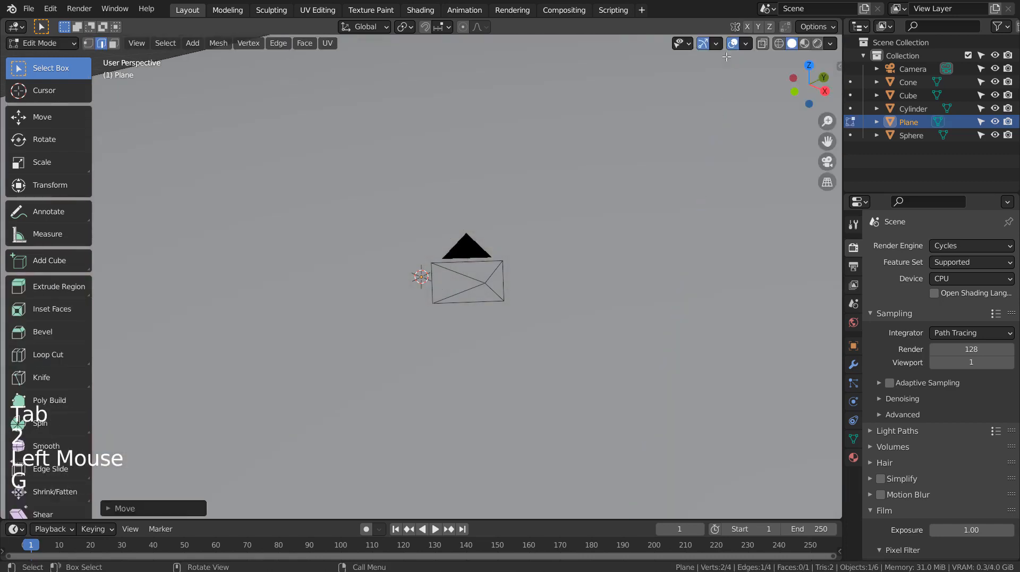
key("ctrl+z")
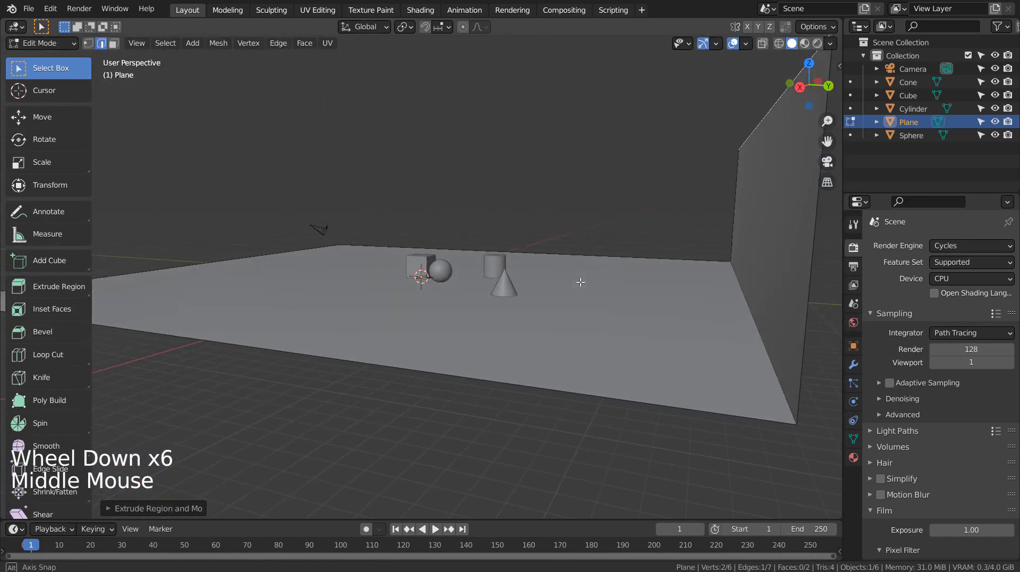
key("ctrl+b")
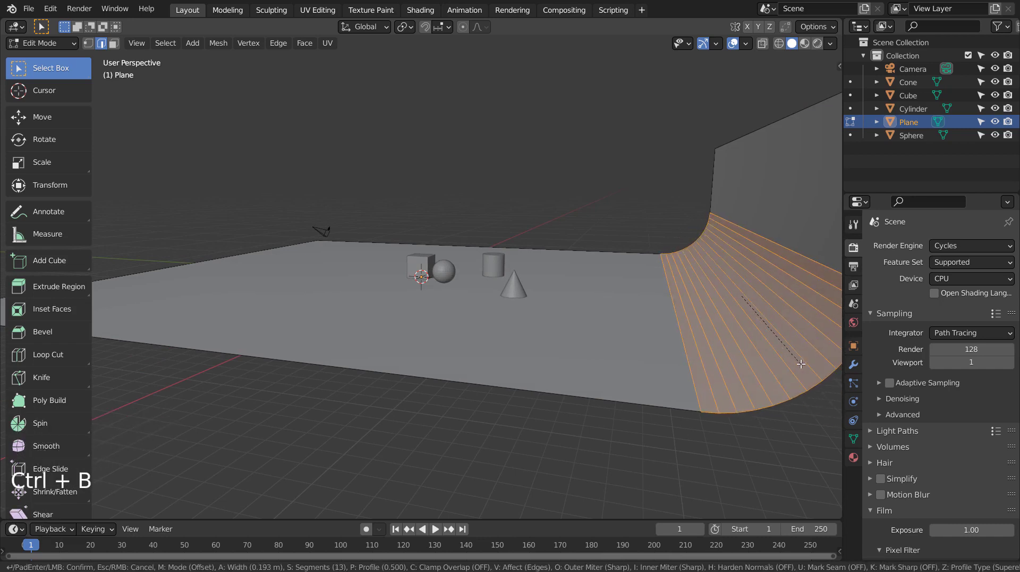
key("Tab")
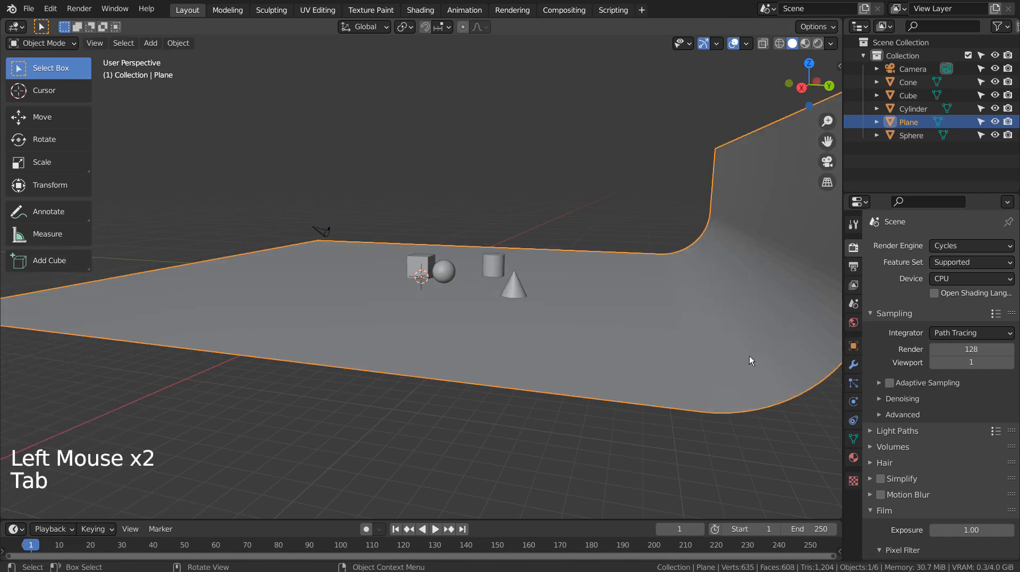
right_click(576, 274)
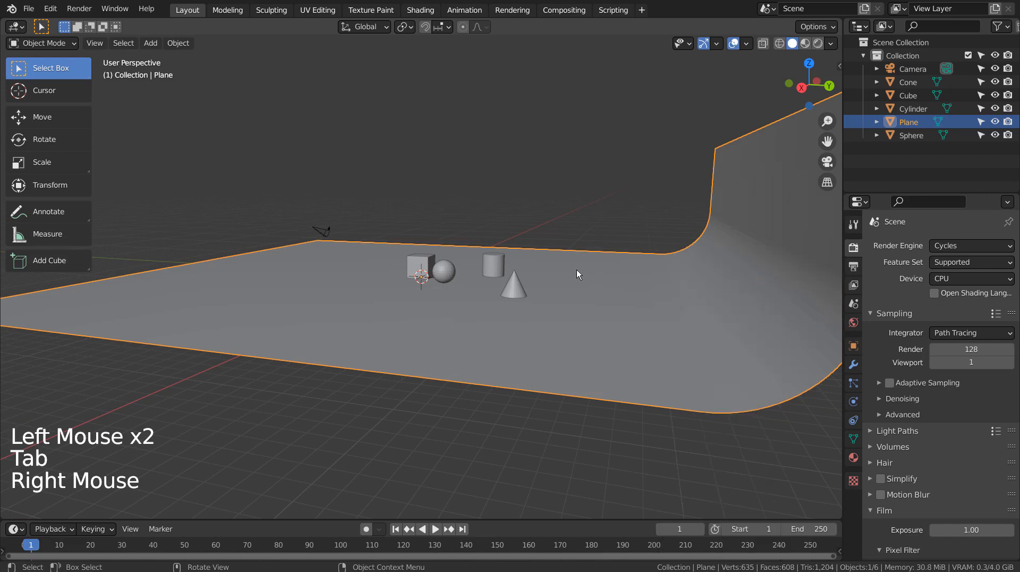
right_click(514, 287)
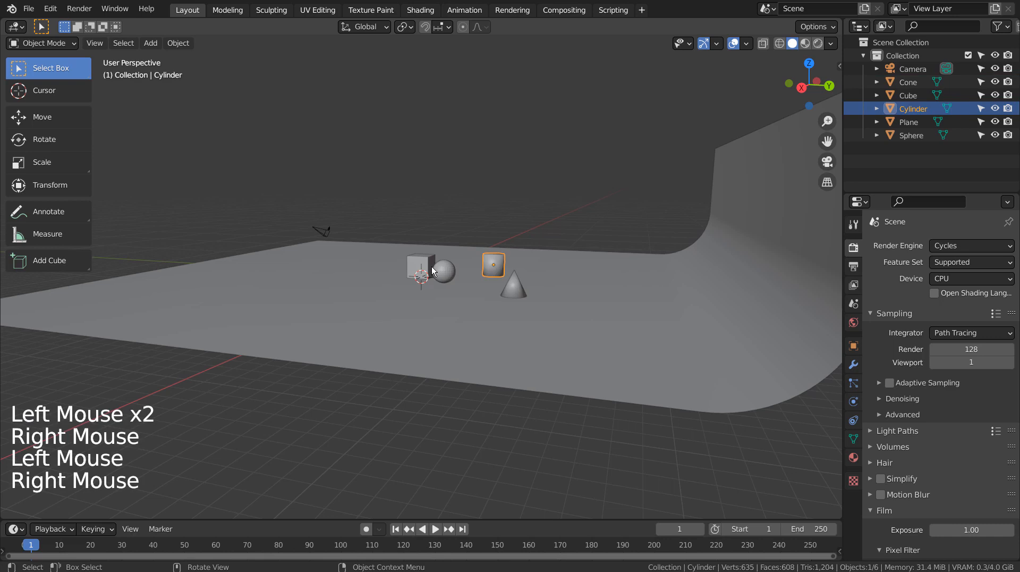
left_click(443, 270)
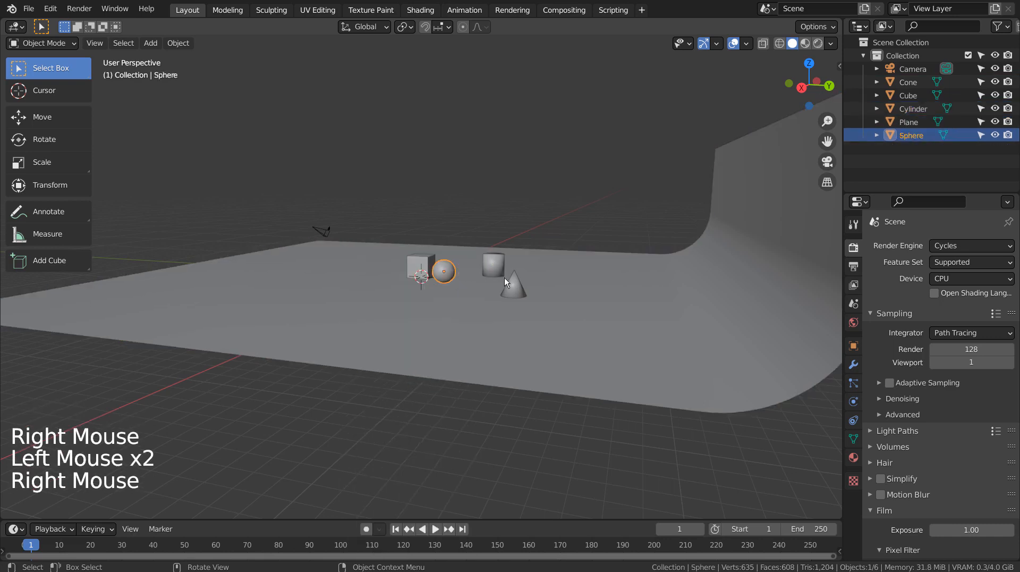
left_click(513, 287)
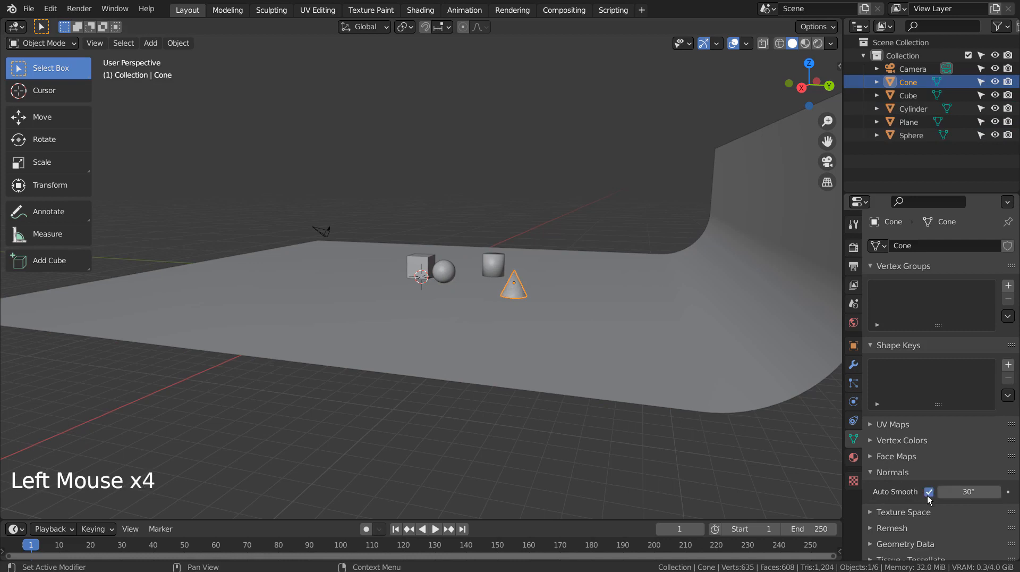
left_click(492, 265)
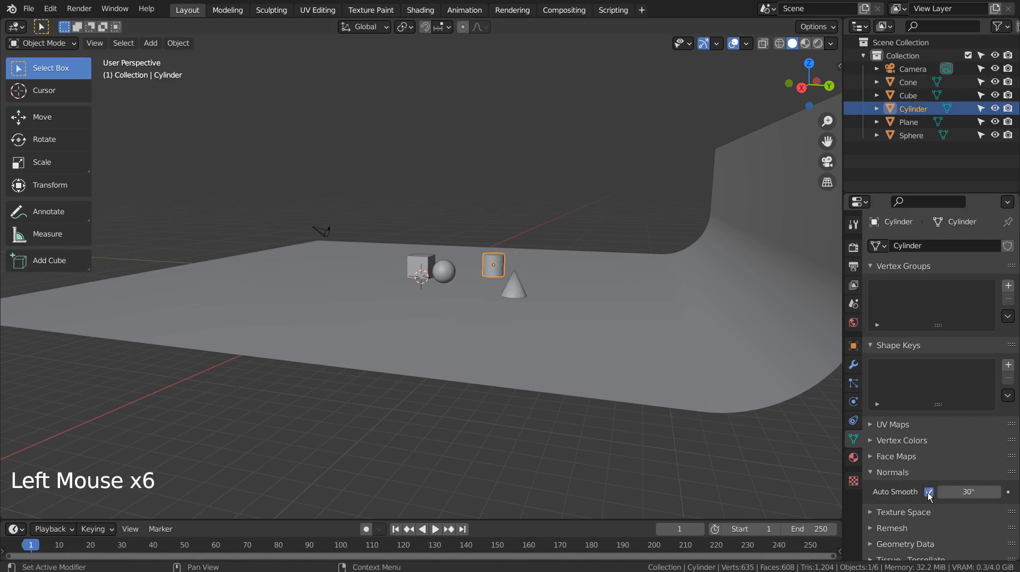
left_click(443, 271)
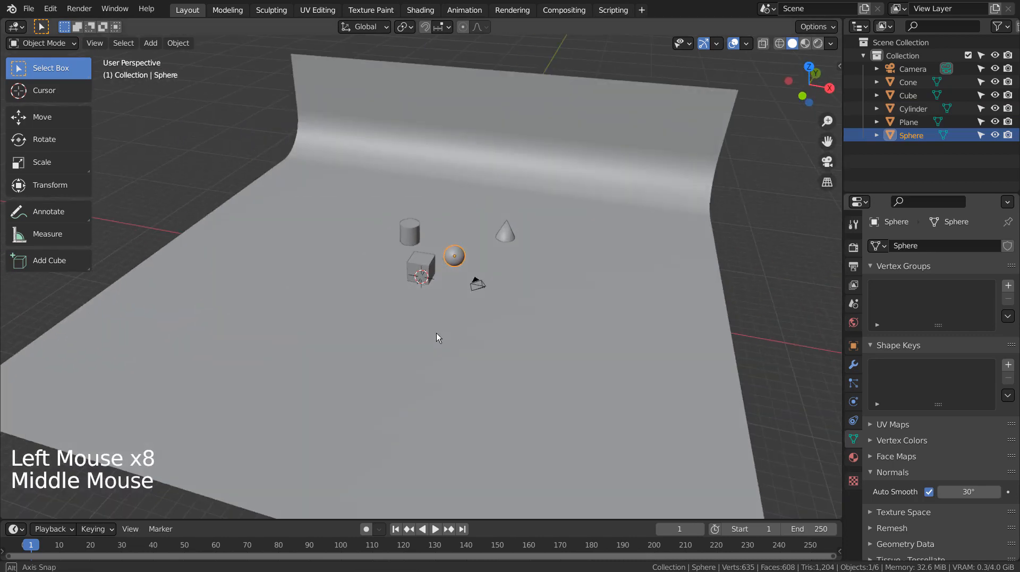
scroll("up", 3)
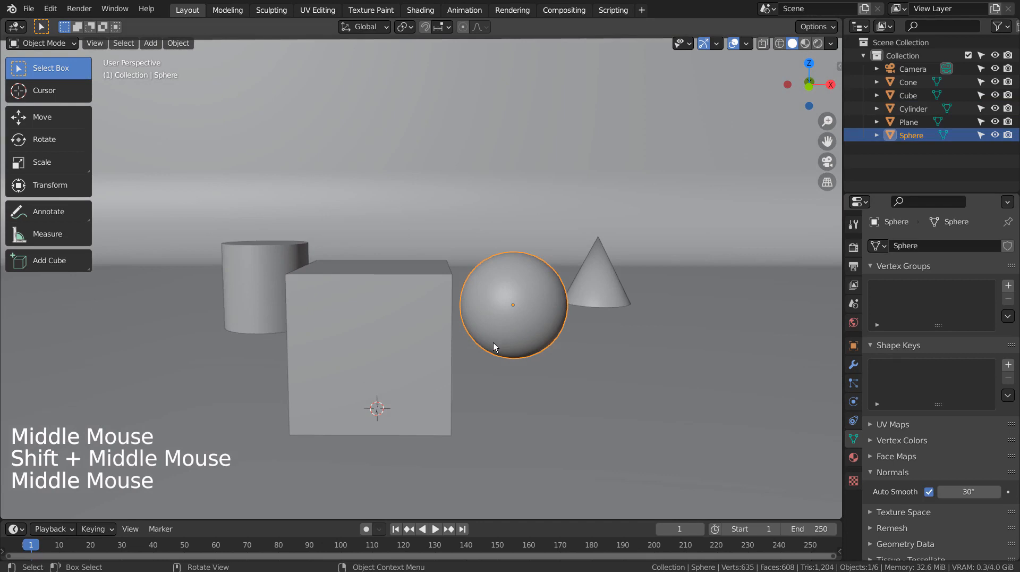
scroll("down", 3)
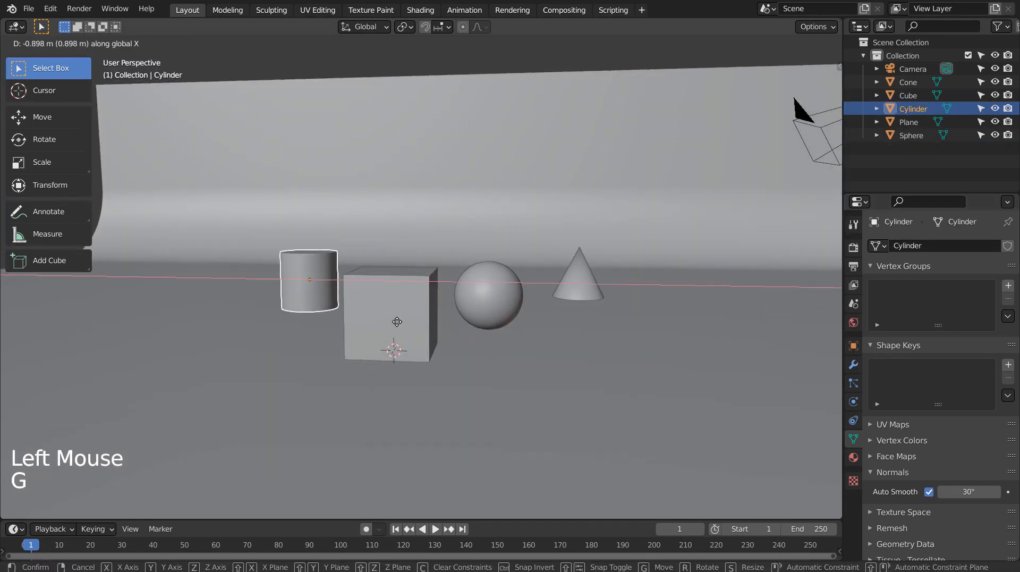
mouse_move(397, 322)
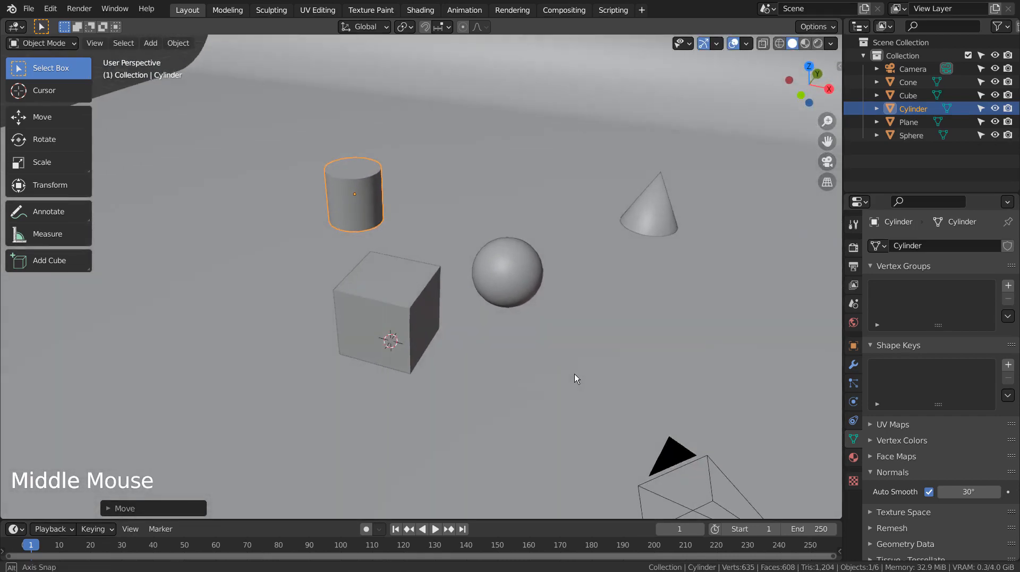
scroll("down", 3)
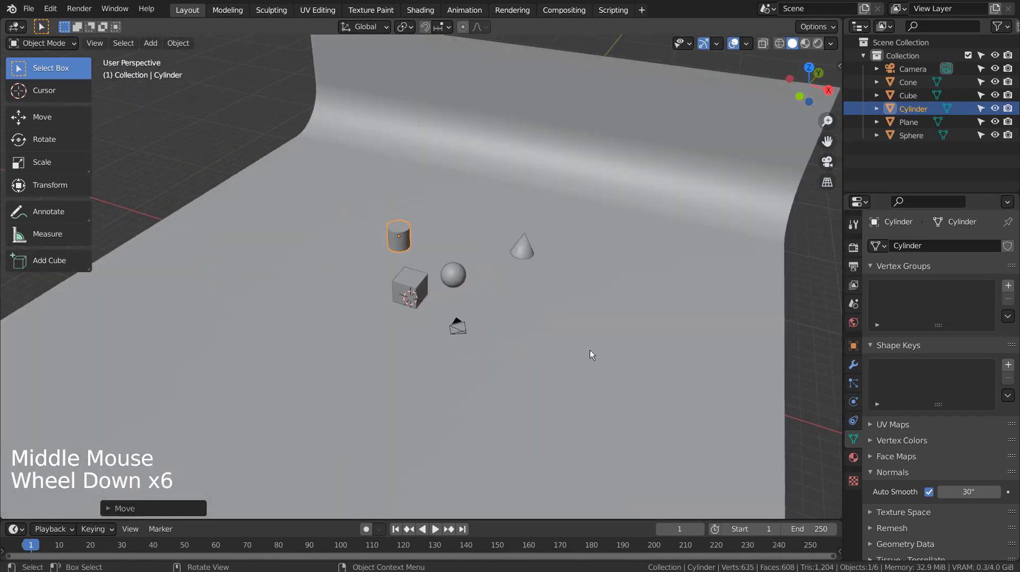
Add a Point curve and make it 3D
key("shift+a")
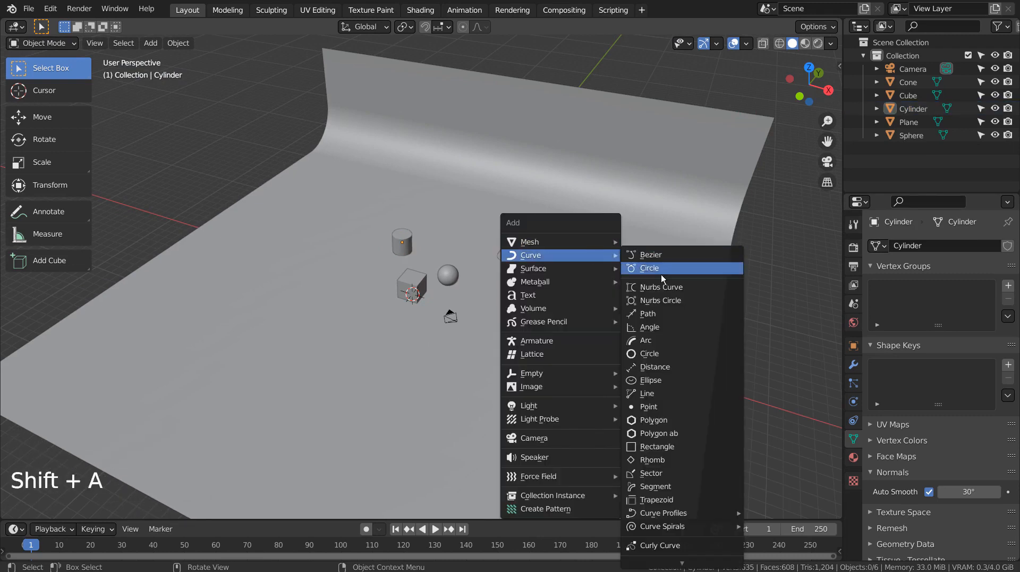
mouse_move(677, 406)
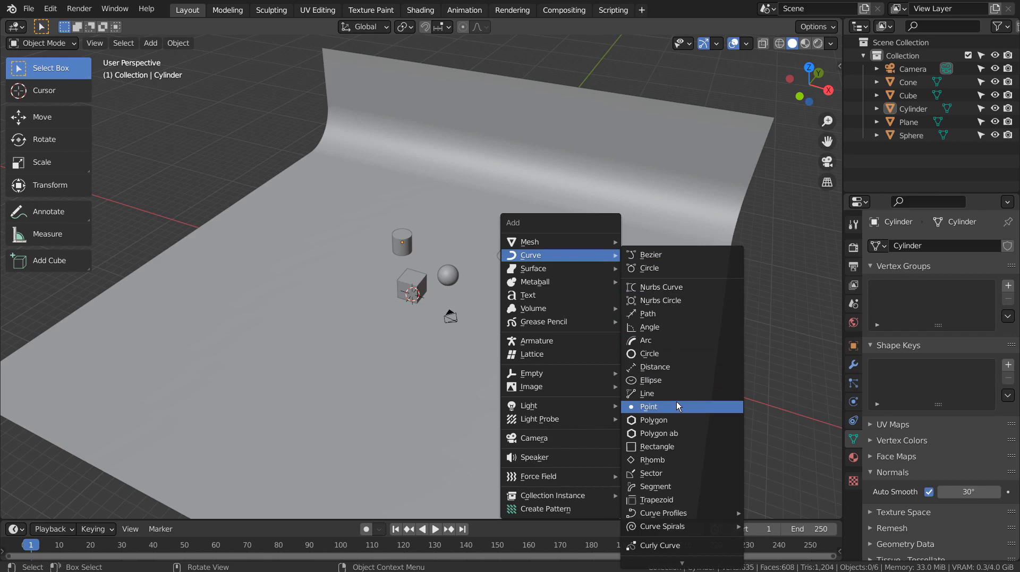
left_click(649, 406)
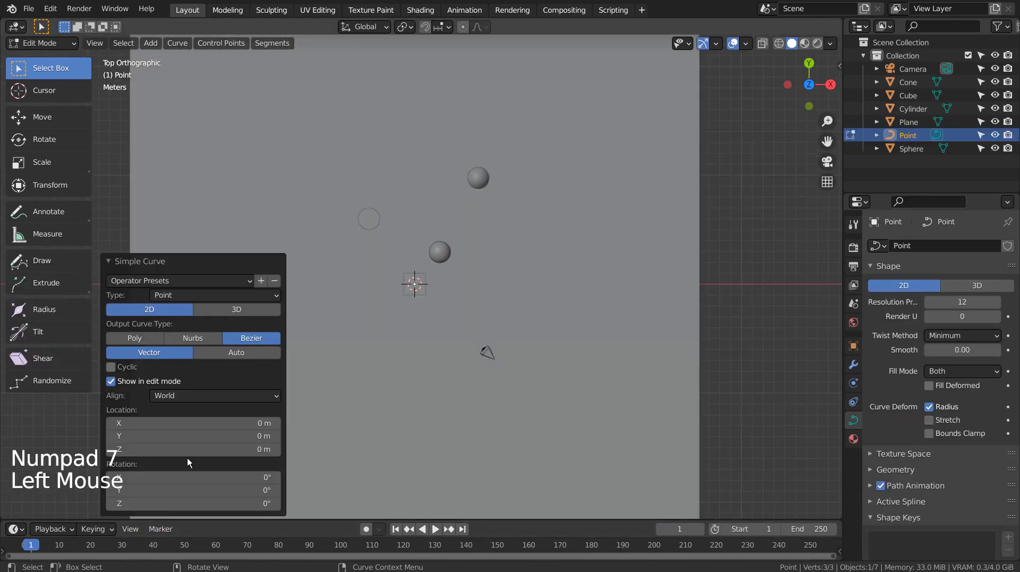
left_click(235, 309)
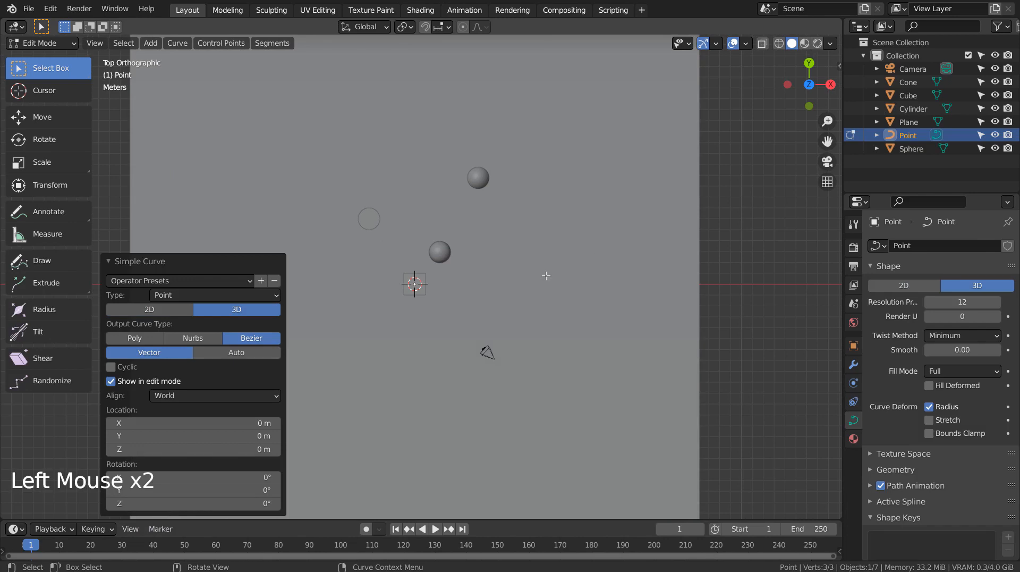
Extrude the curve from the cylinder past the objects and raise it to object height
key("g")
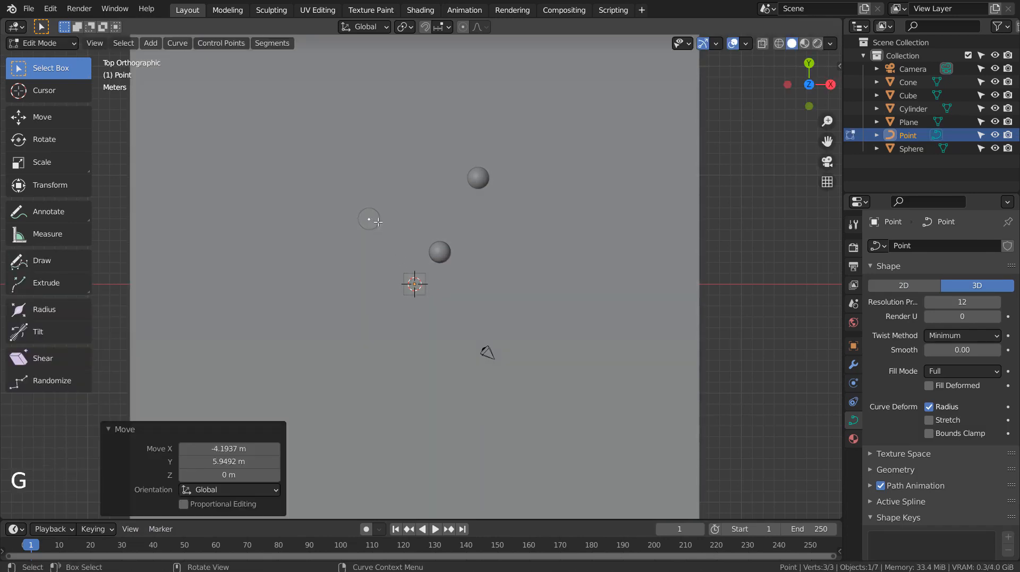
mouse_move(411, 253)
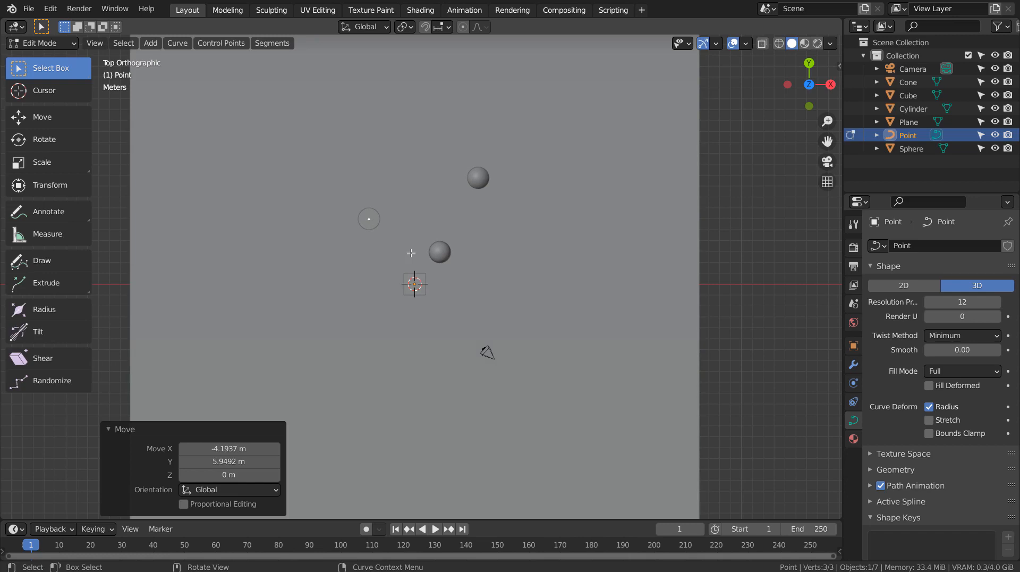
key("Tab")
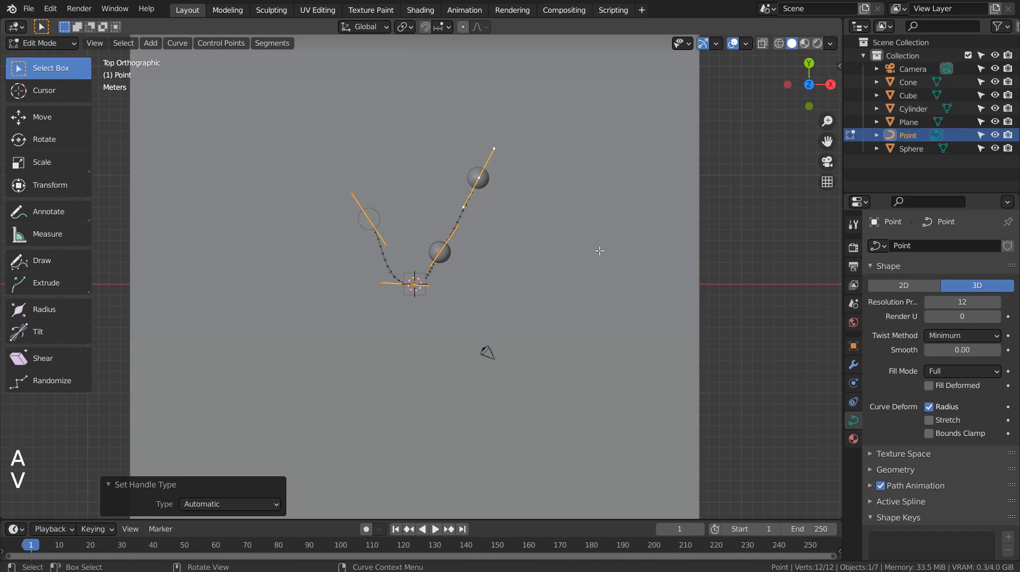
key("Tab")
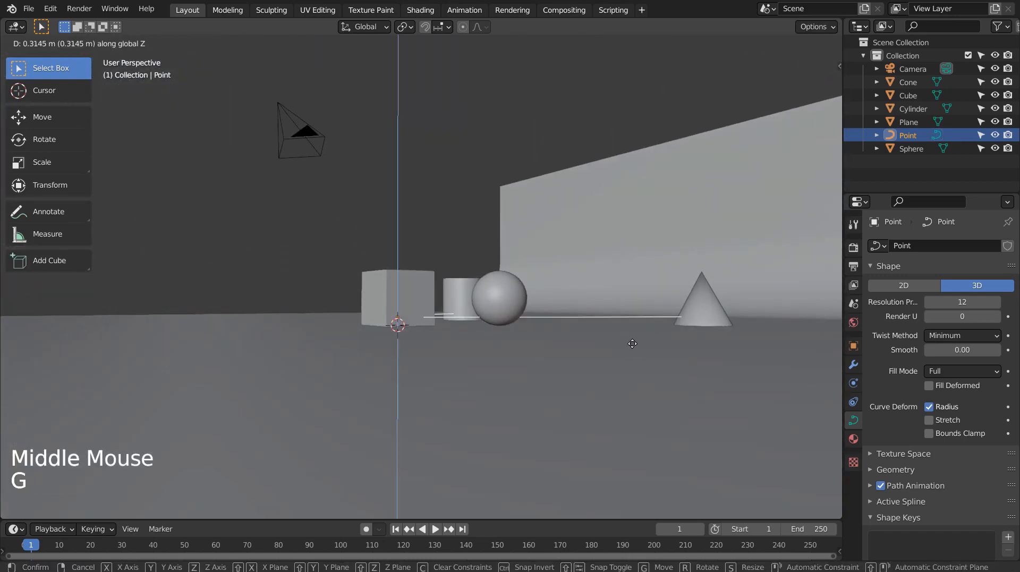
left_click(509, 265)
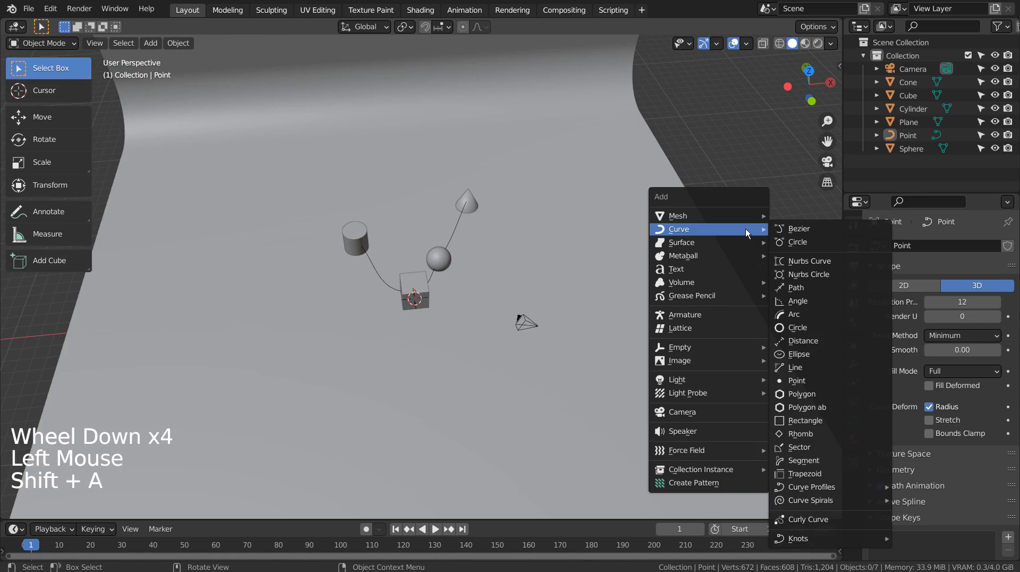
Add a Plain Axes empty and a cube scaled down to about 0.29
left_click(679, 347)
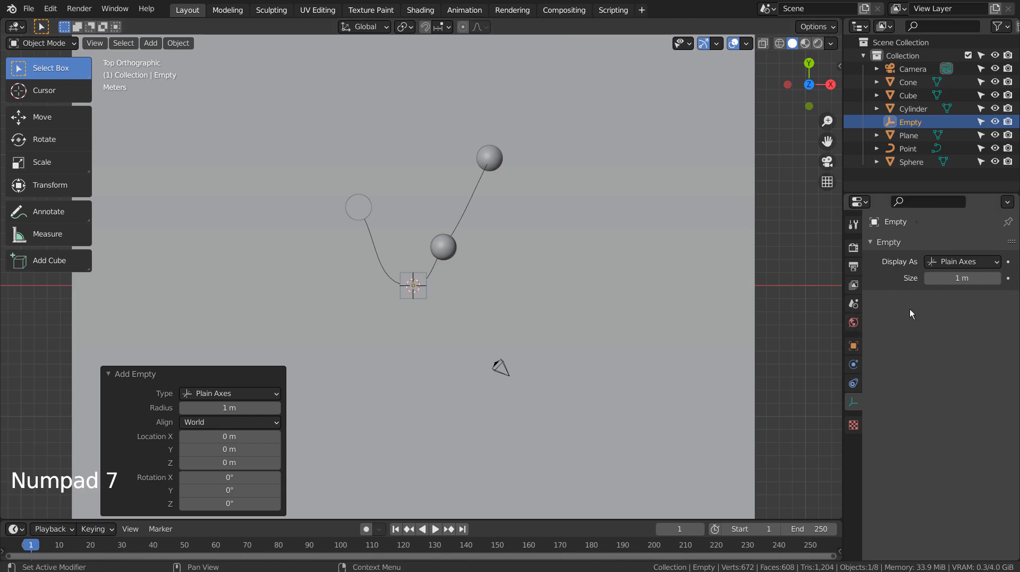
mouse_move(537, 288)
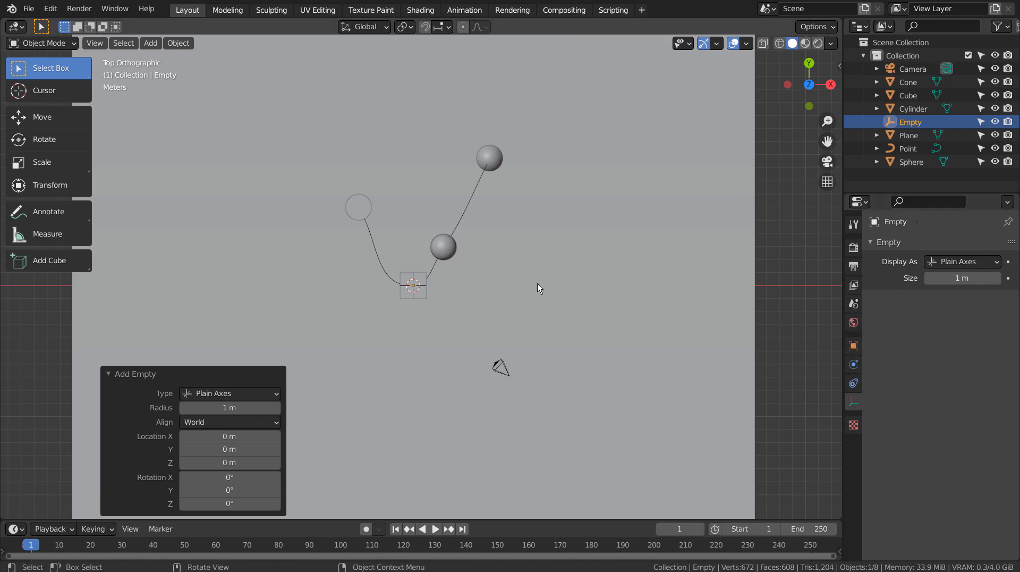
mouse_move(435, 276)
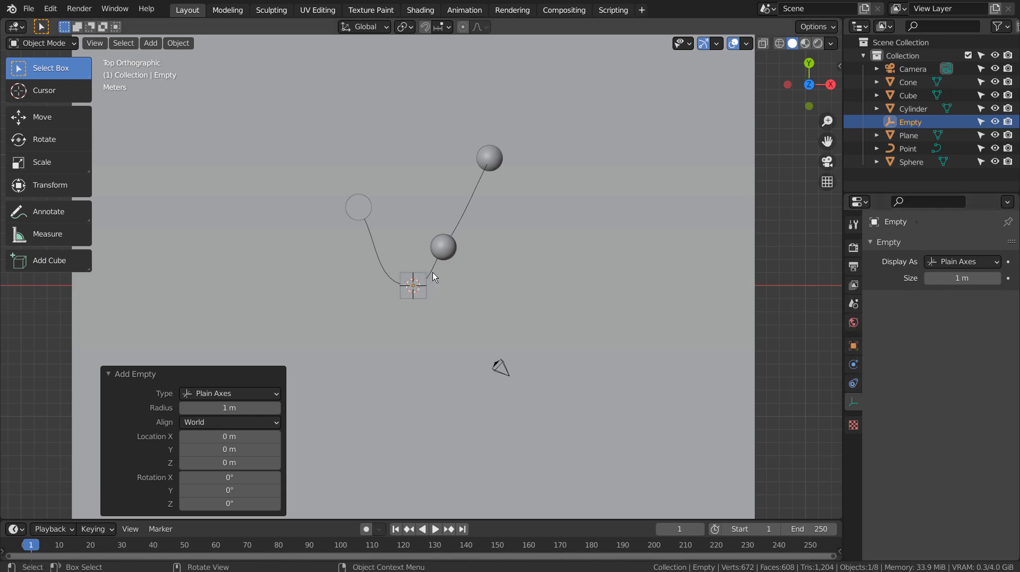
mouse_move(693, 270)
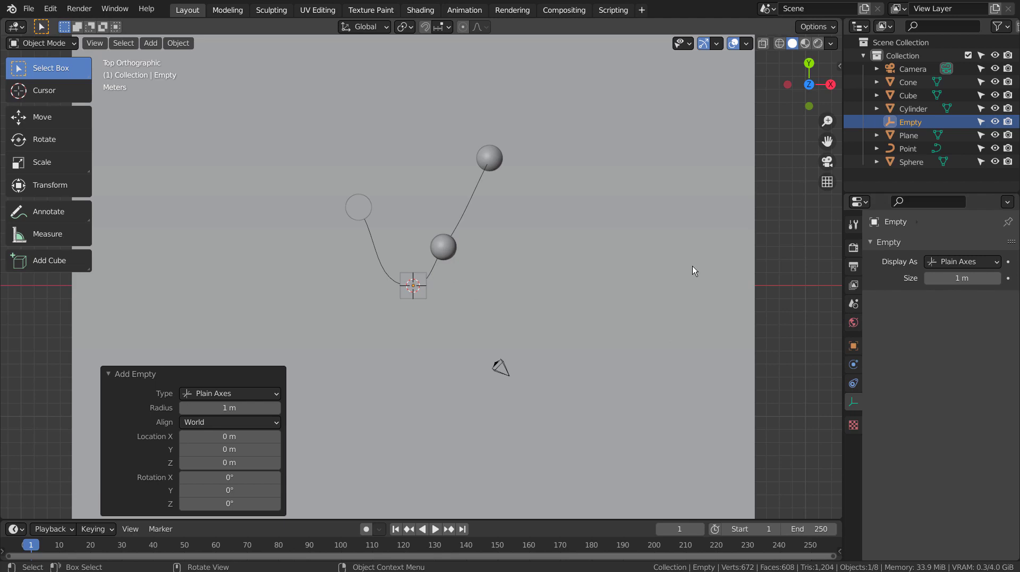
key("shift+a")
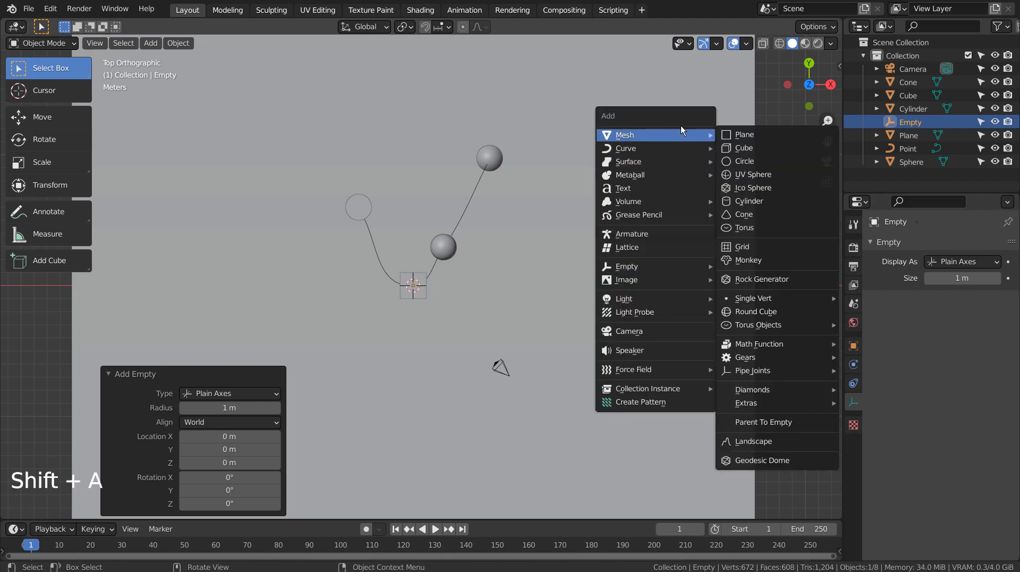
left_click(742, 148)
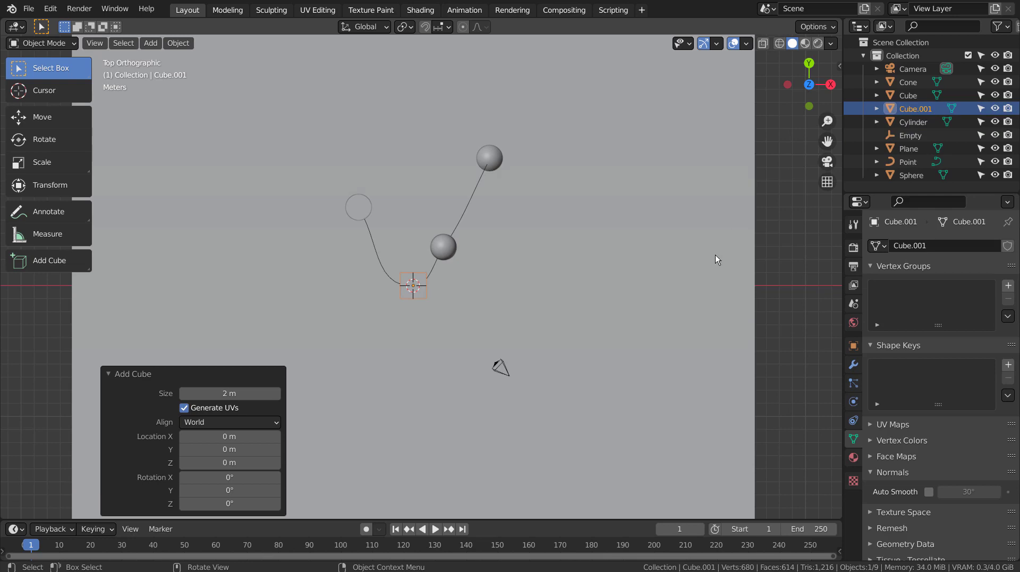
key("s")
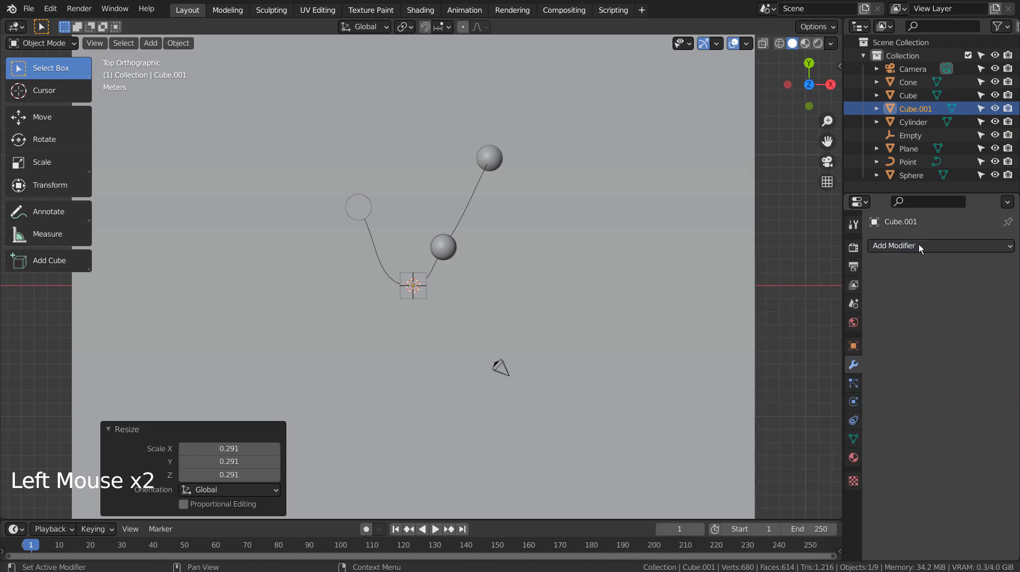
Add a Follow Path constraint with Follow Curve to the small cube, then stop playback
left_click(853, 402)
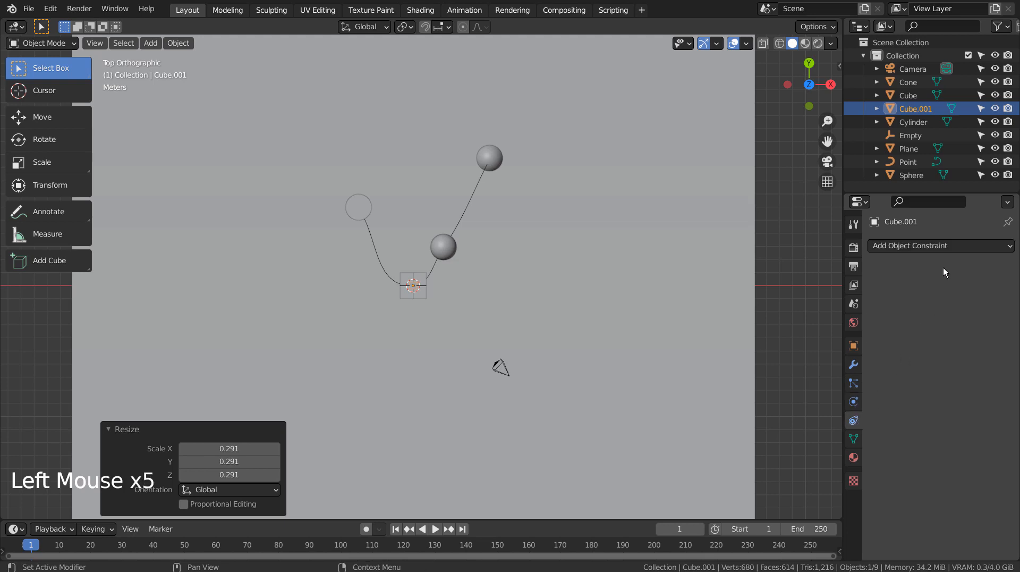
left_click(940, 245)
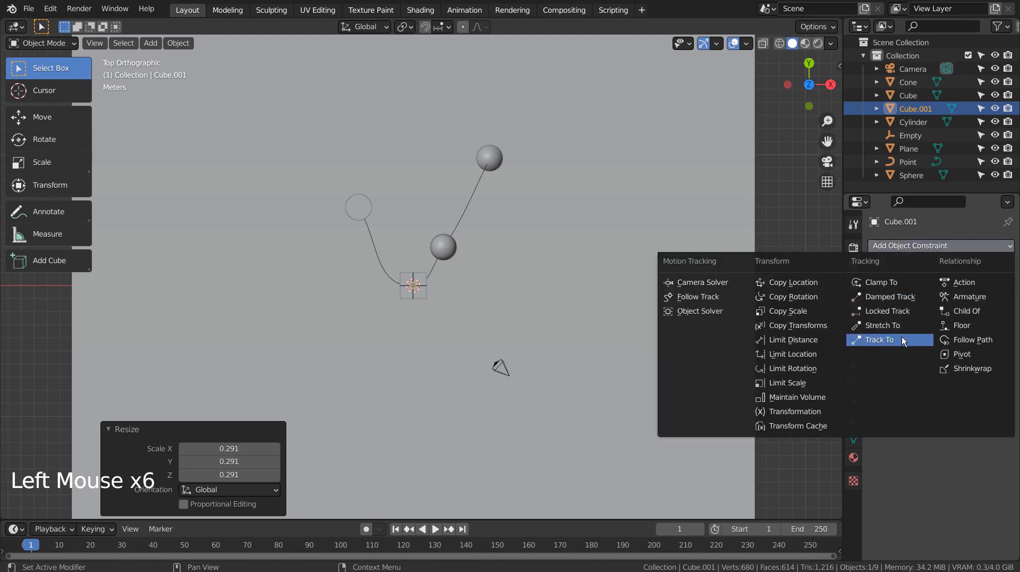
left_click(972, 339)
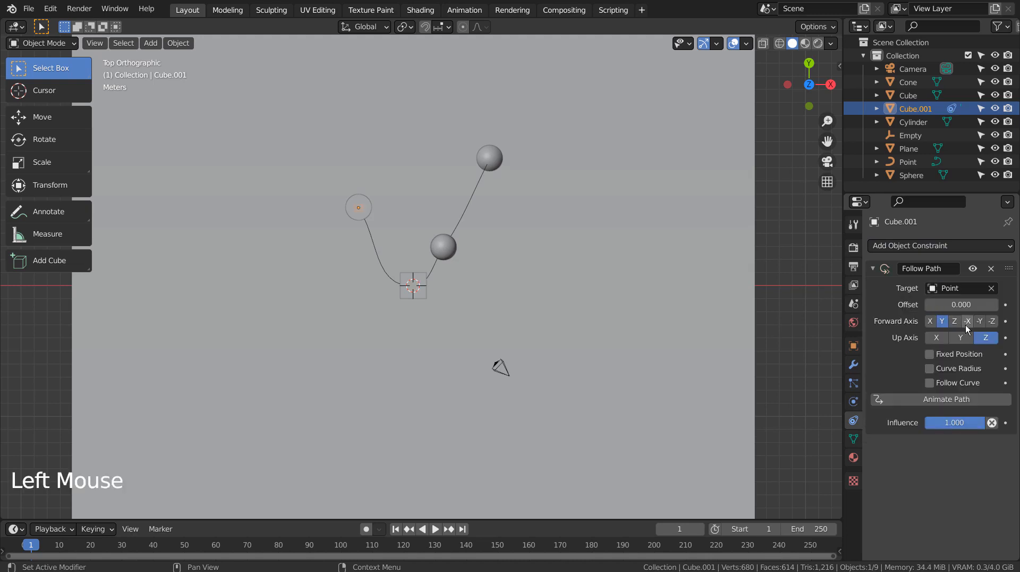
left_click(930, 383)
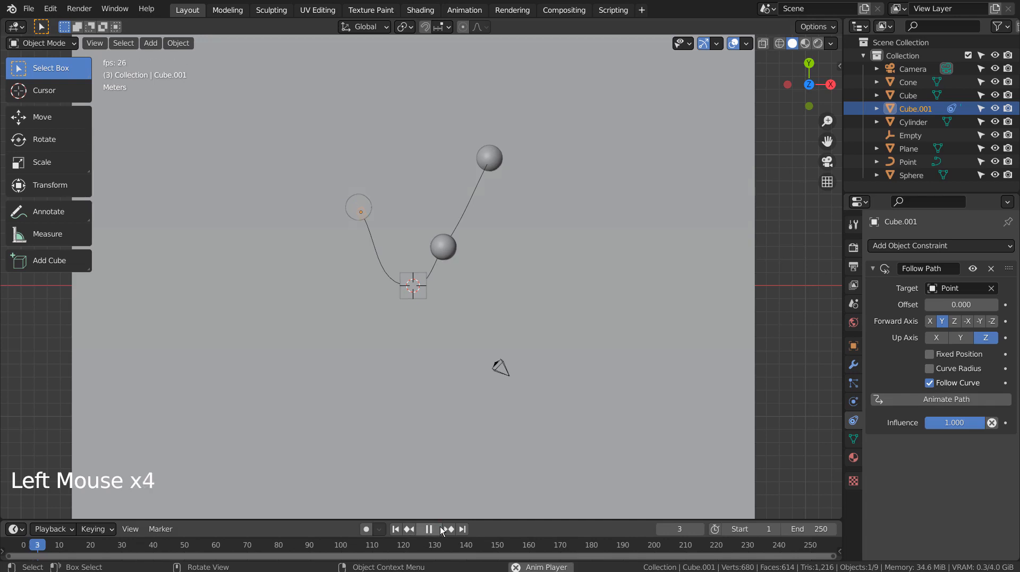
left_click(429, 529)
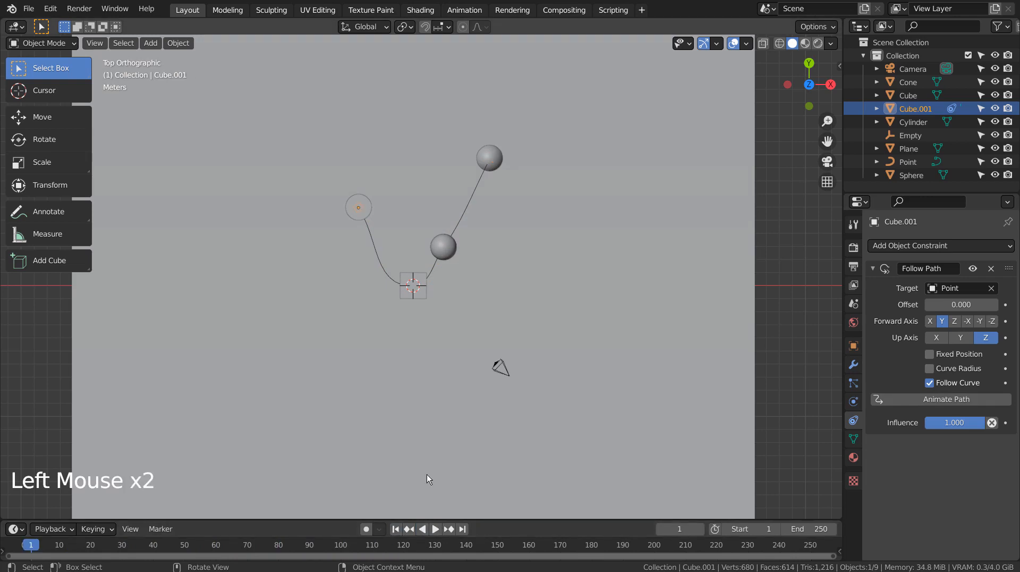
mouse_move(462, 379)
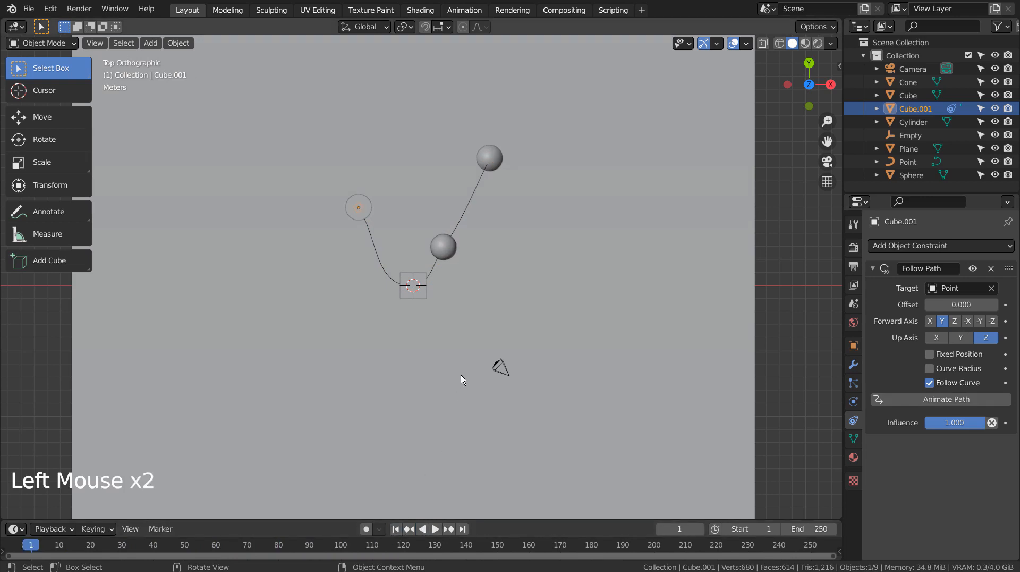
Enable depth of field on the camera and switch the viewport to Material Preview
scroll("up", 3)
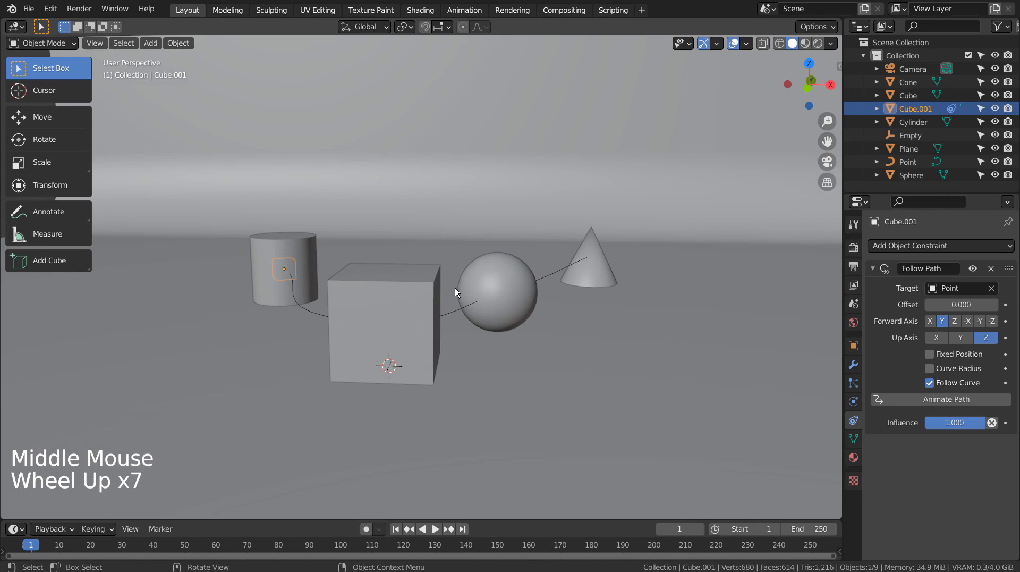
scroll("up", 3)
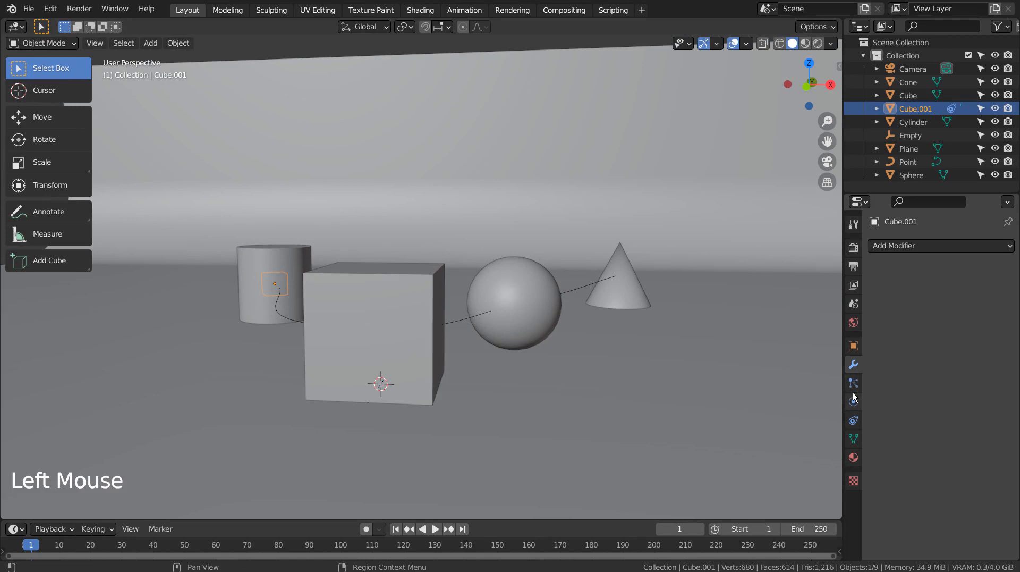
left_click(904, 56)
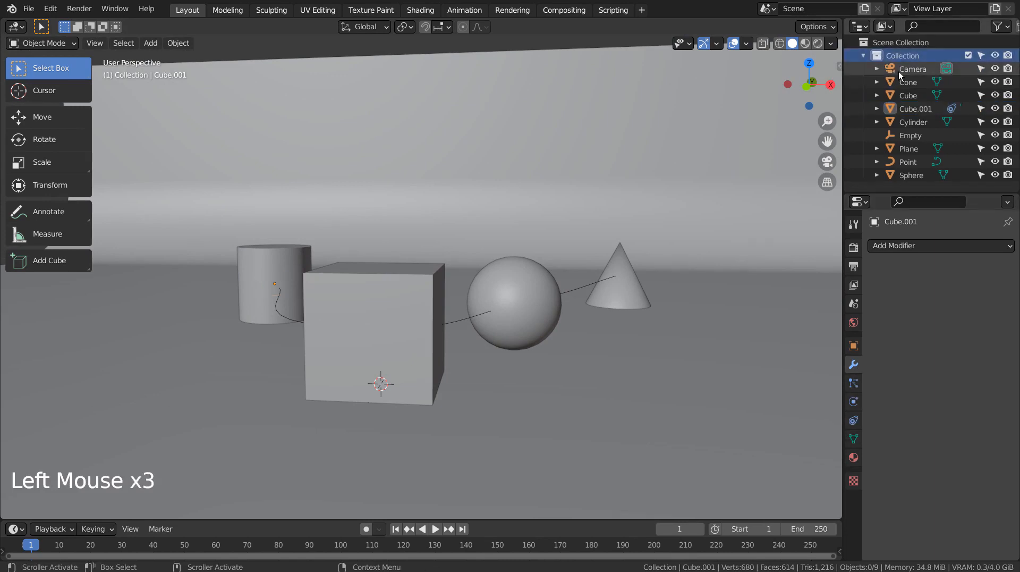
left_click(913, 69)
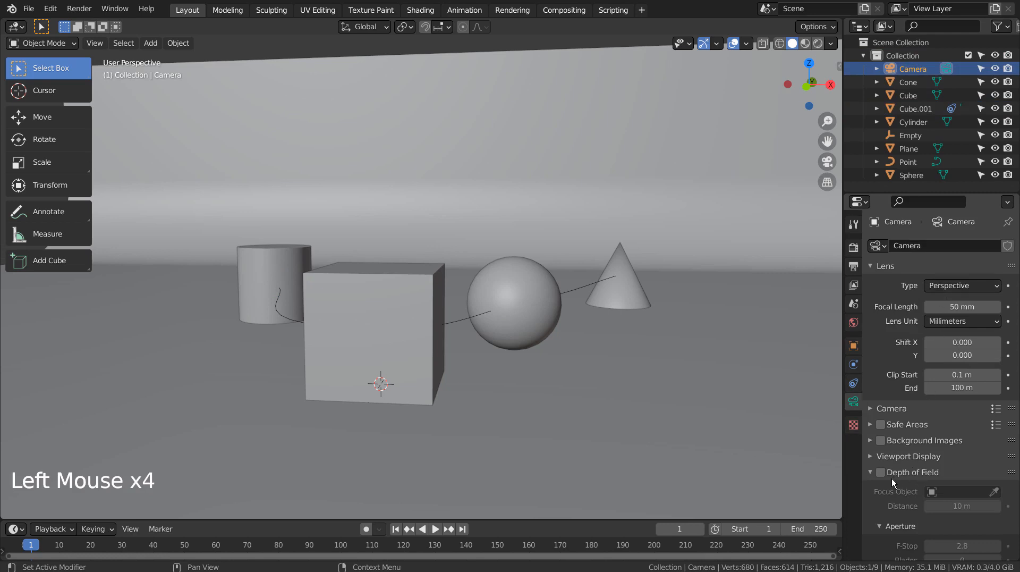
left_click(963, 491)
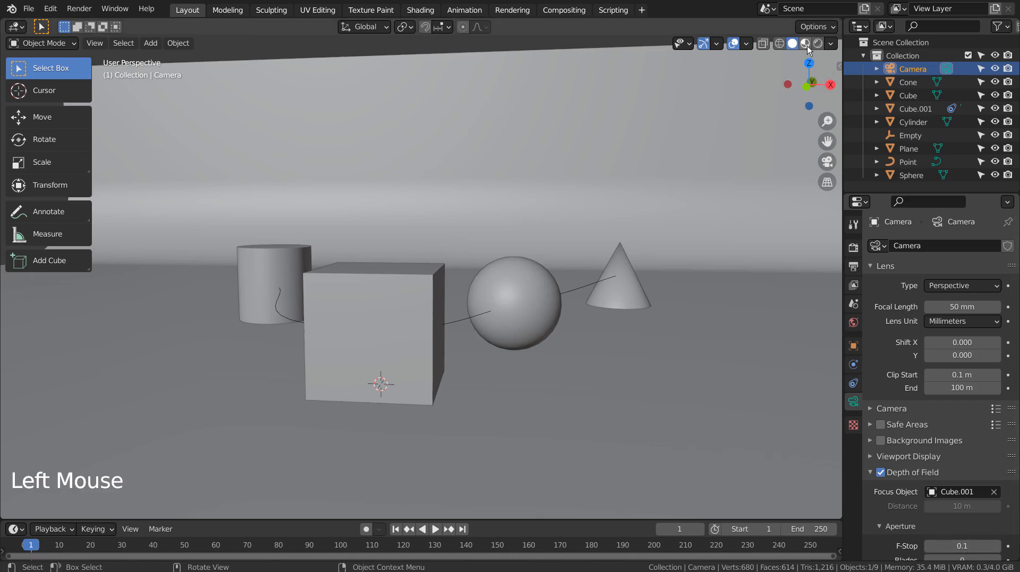
left_click(806, 44)
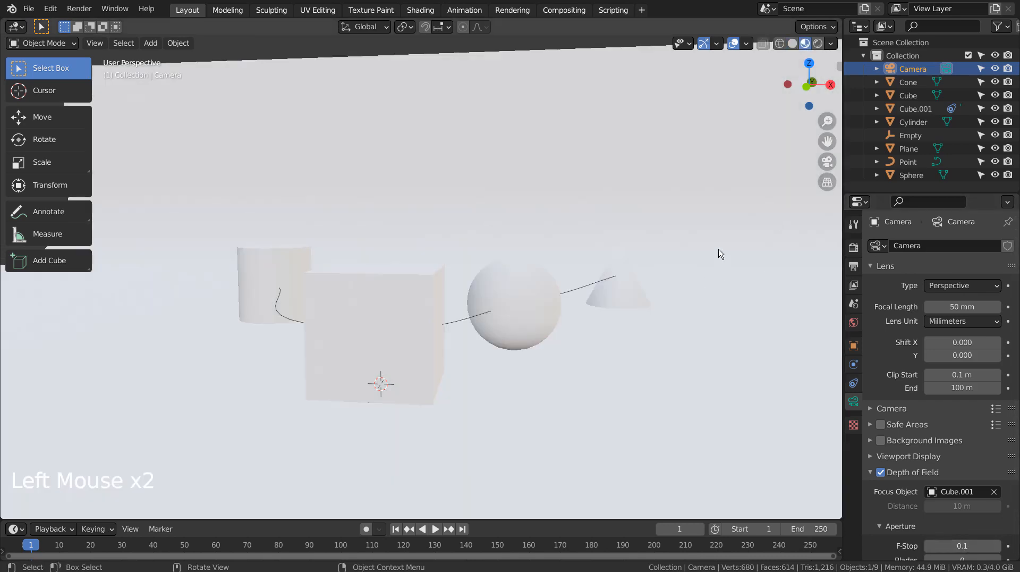
Select the backdrop plane and give it a new pink material
left_click(908, 148)
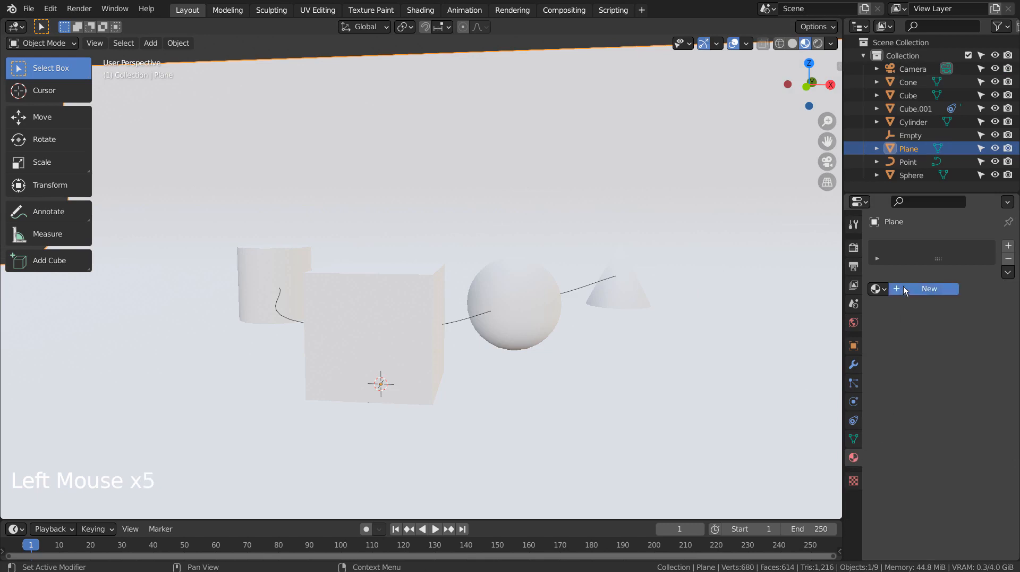
left_click(929, 289)
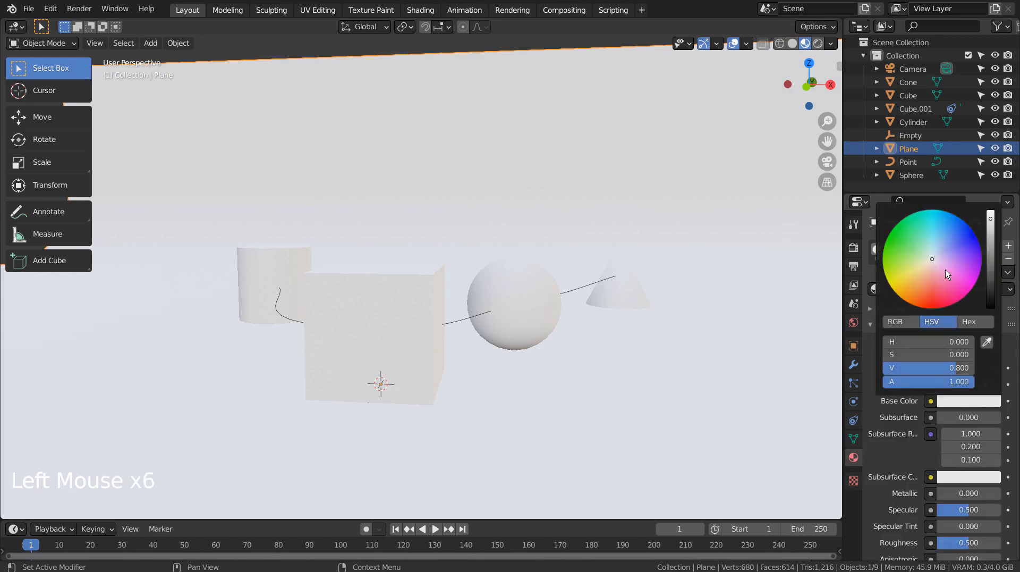
left_click(945, 275)
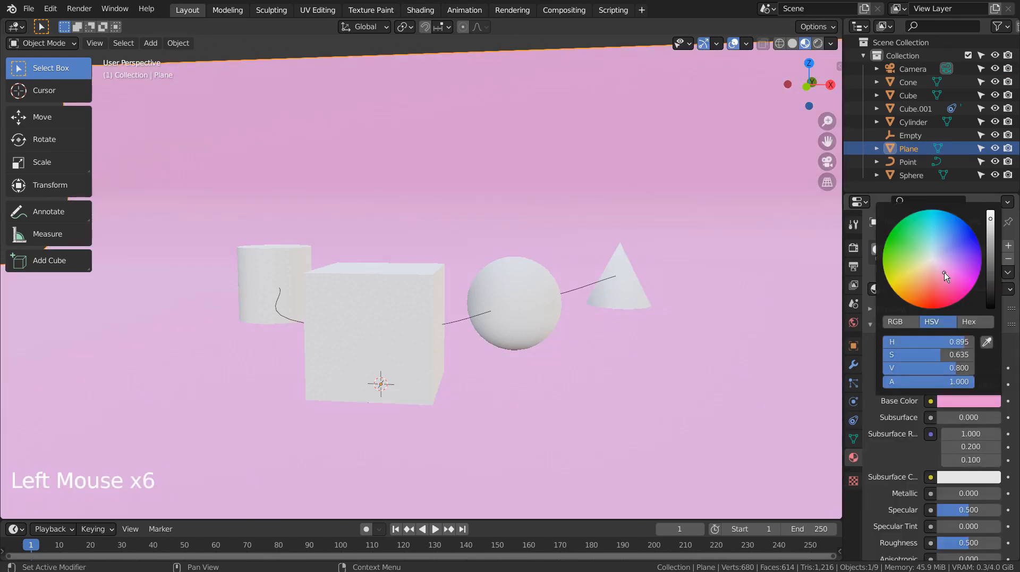
left_click(941, 273)
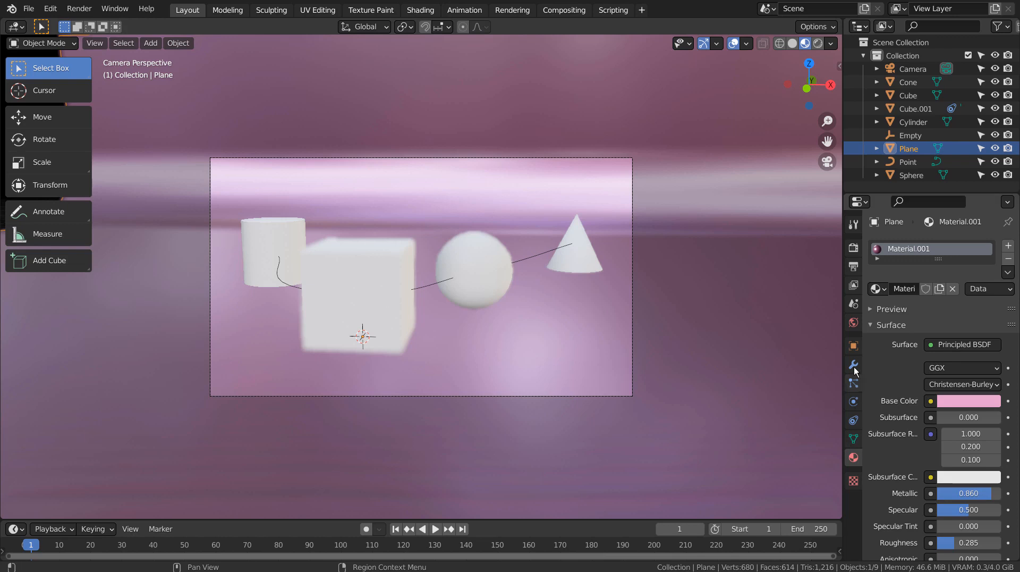
mouse_move(853, 365)
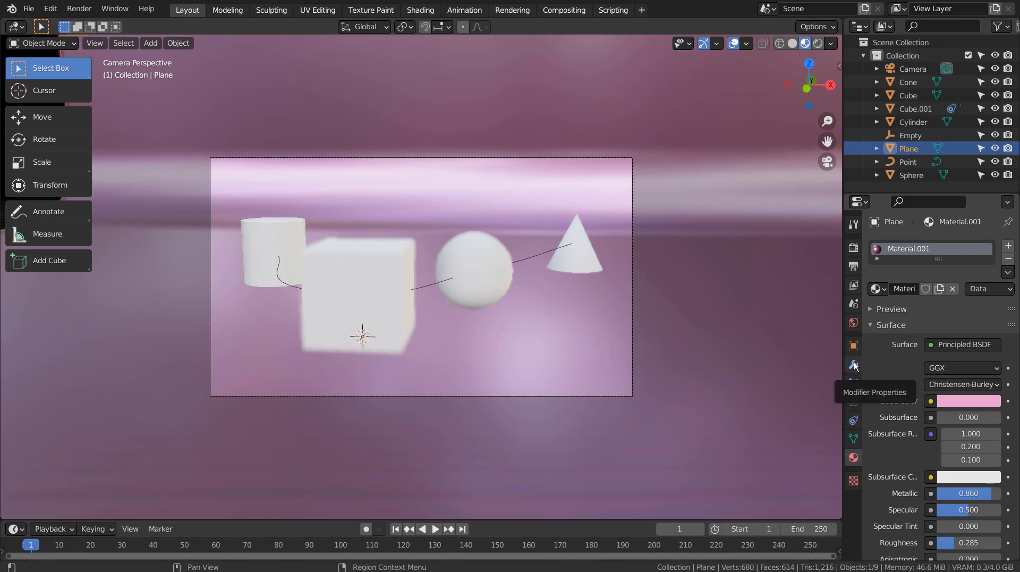
Give the cylinder a new material with a new base colour, and colour the sphere green
left_click(272, 250)
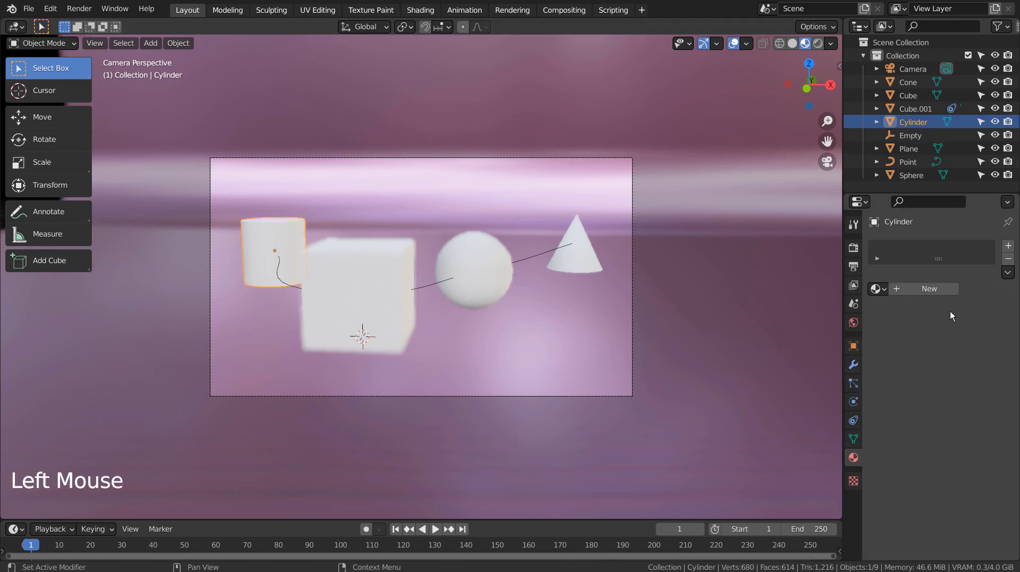
left_click(929, 288)
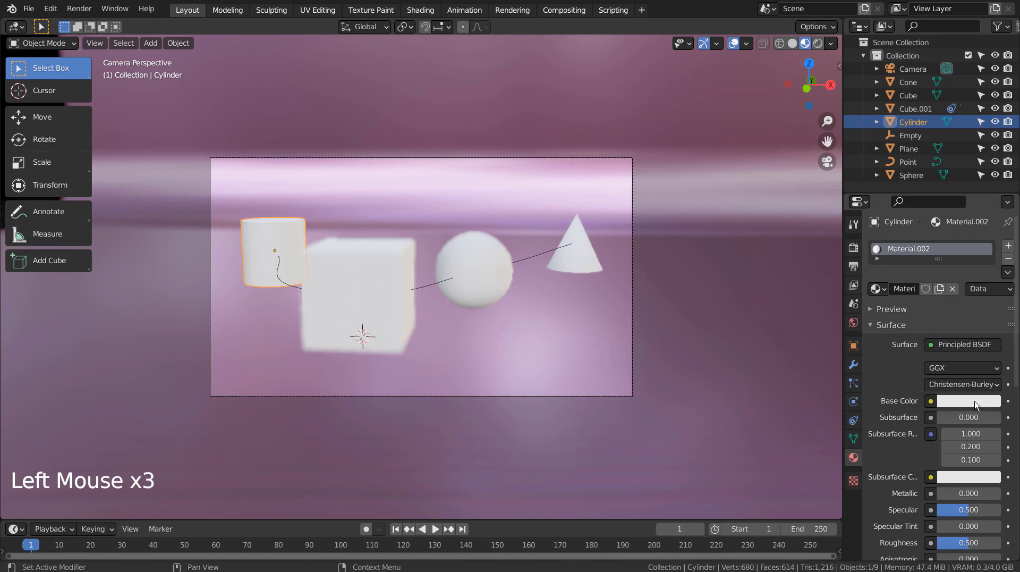
left_click(969, 400)
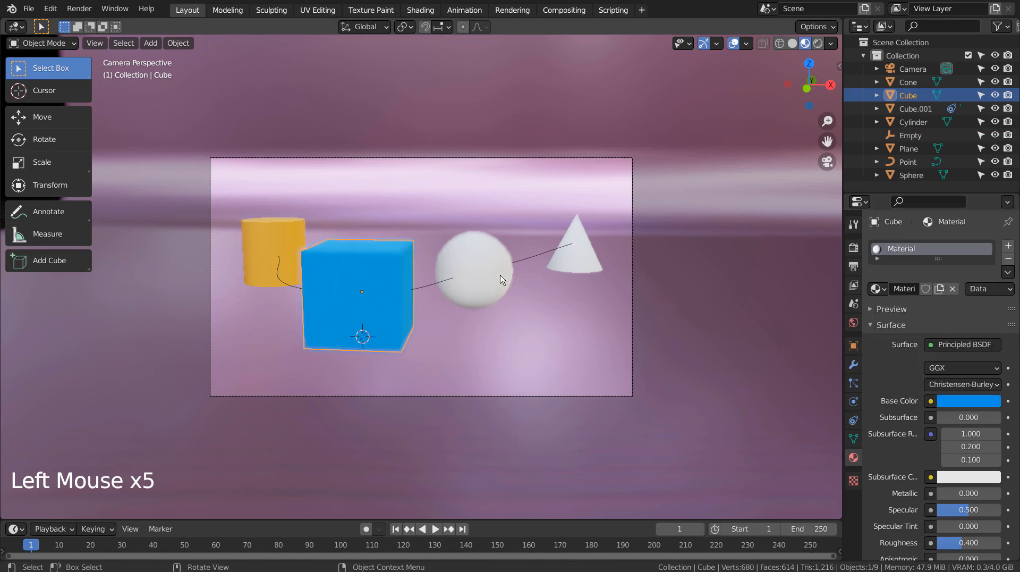
left_click(474, 270)
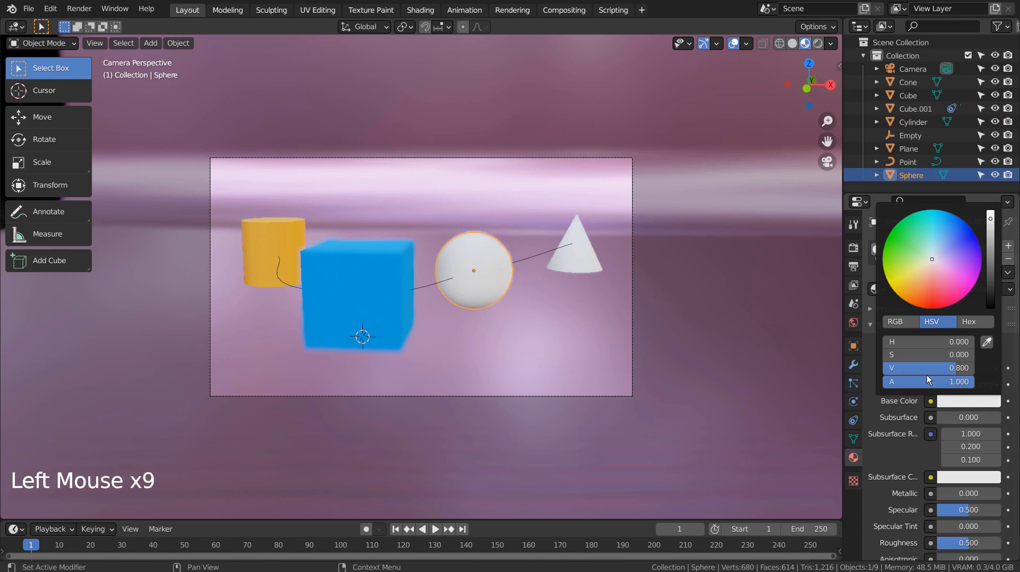
left_click(575, 241)
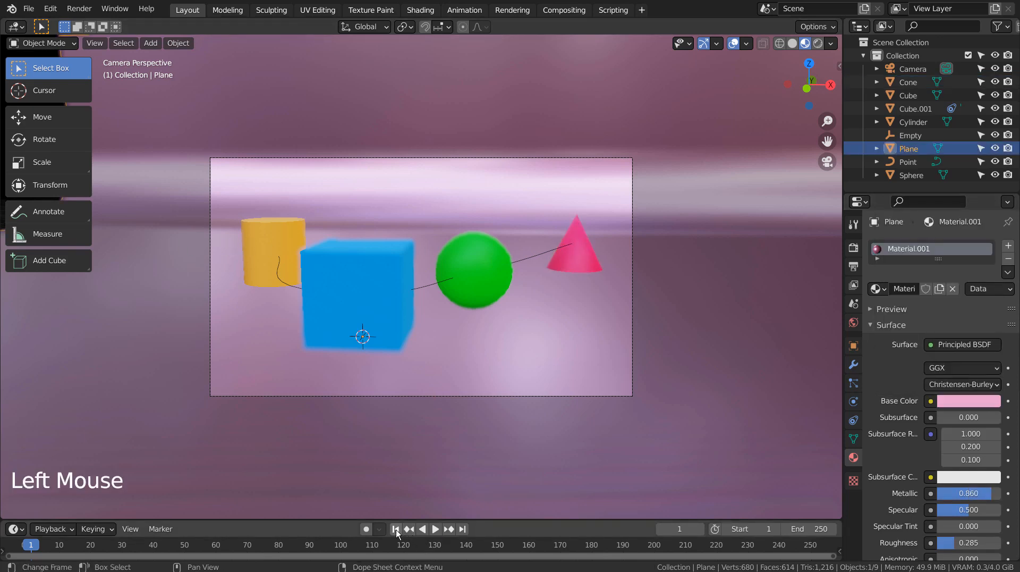
Set the animation end frame to 100 and play back the shortened animation
left_click(434, 528)
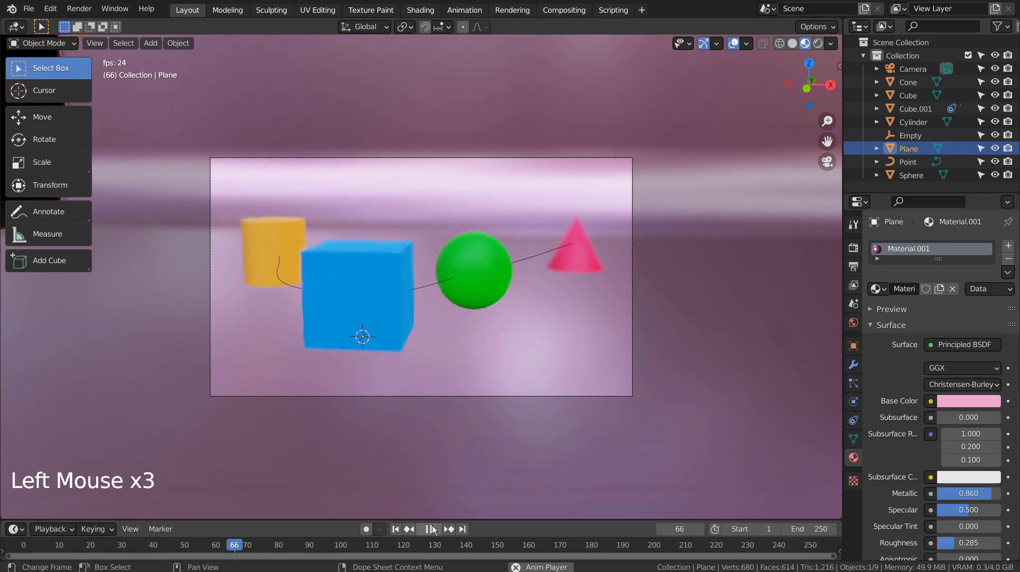
left_click(433, 529)
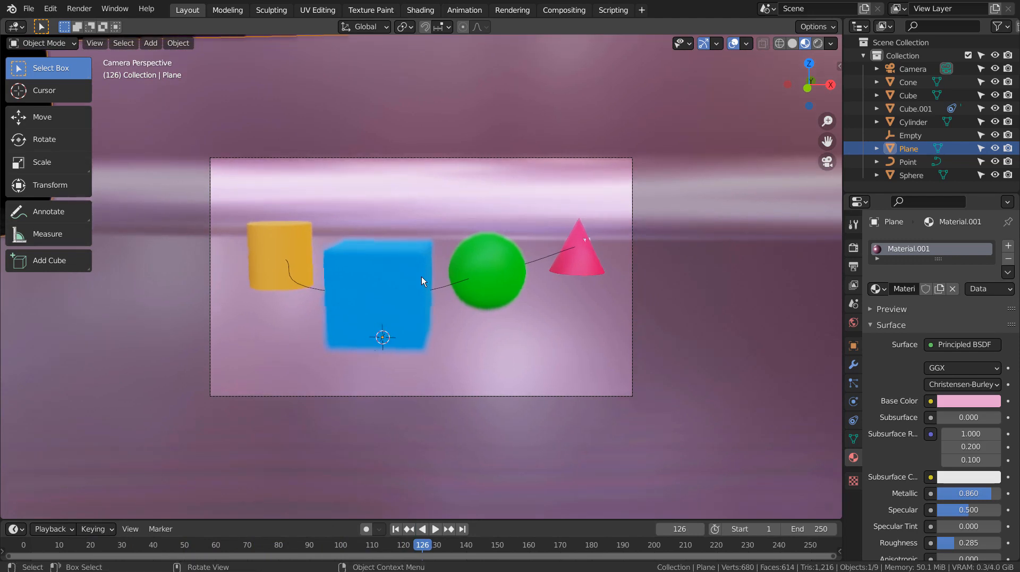
key("Shift+`")
type("100")
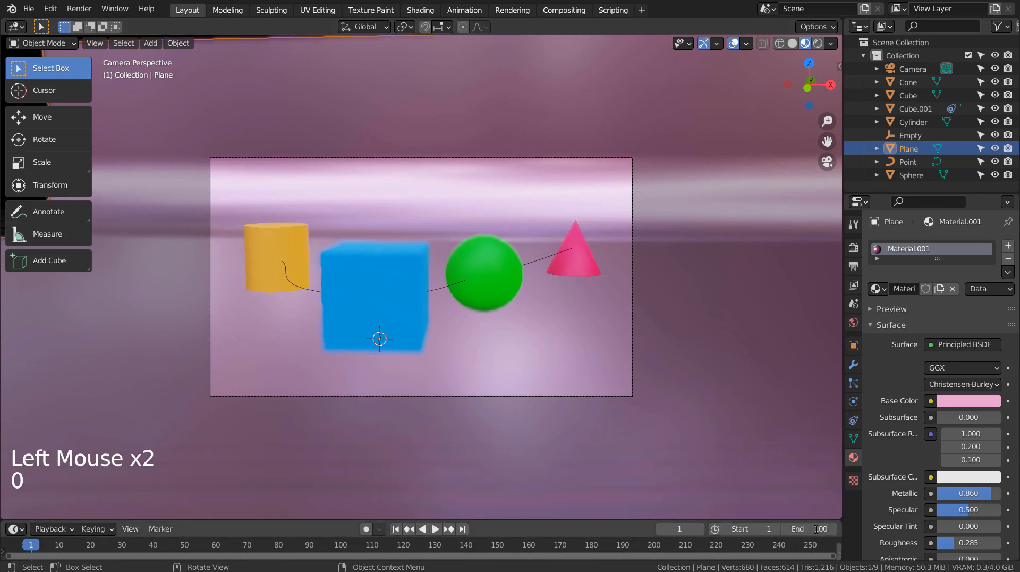
left_click(434, 529)
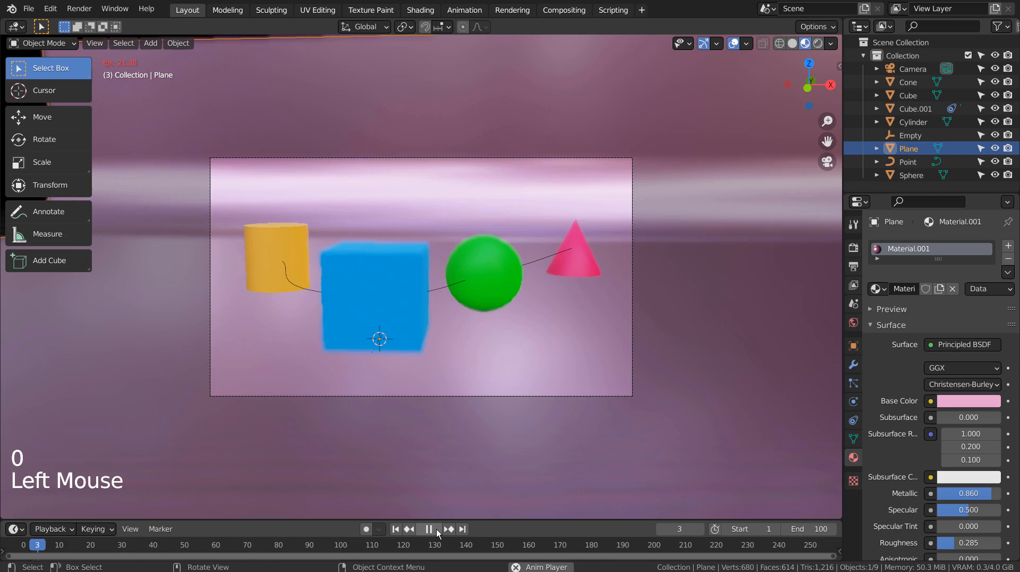
left_click(429, 529)
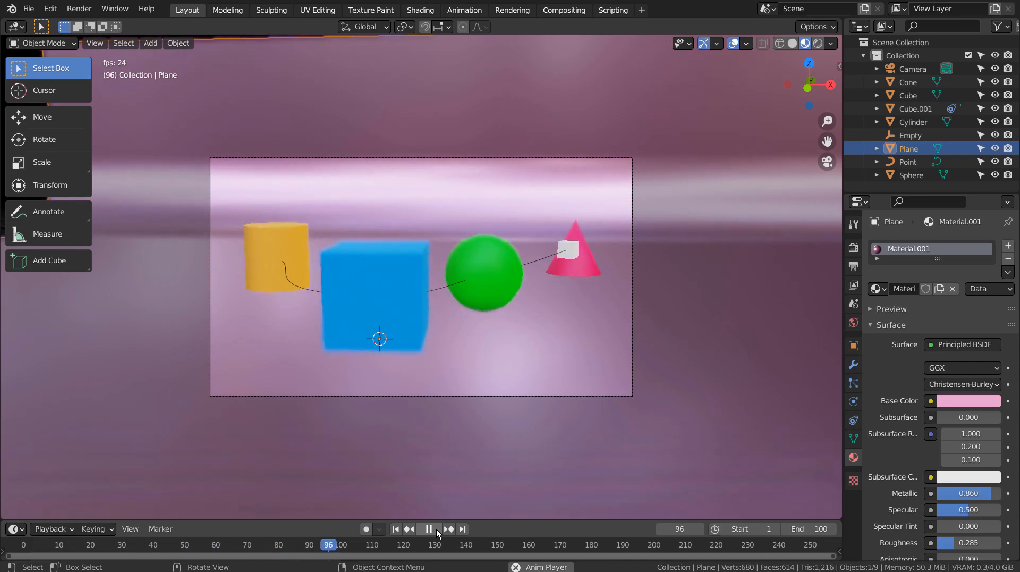
left_click(429, 529)
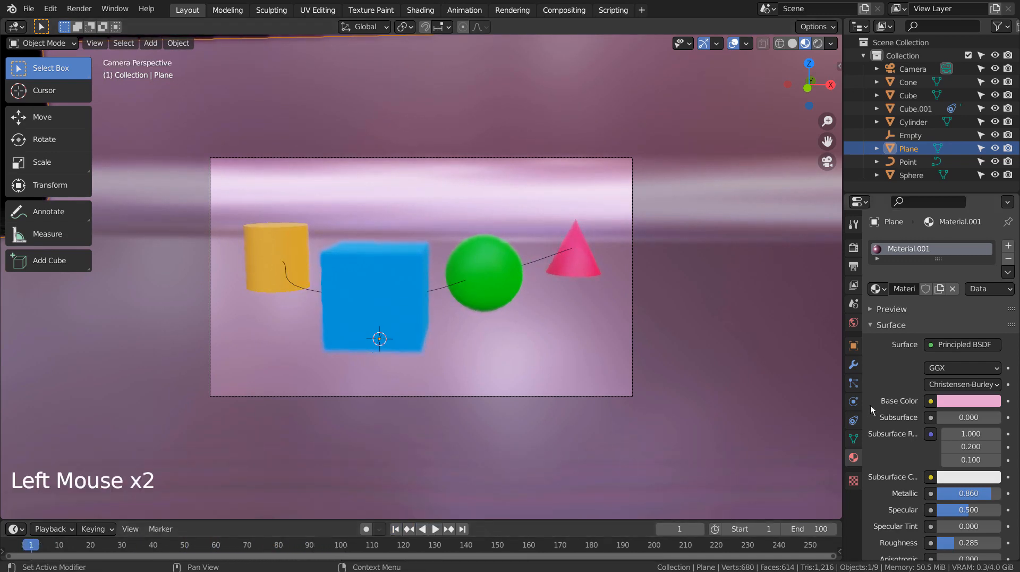
left_click(913, 68)
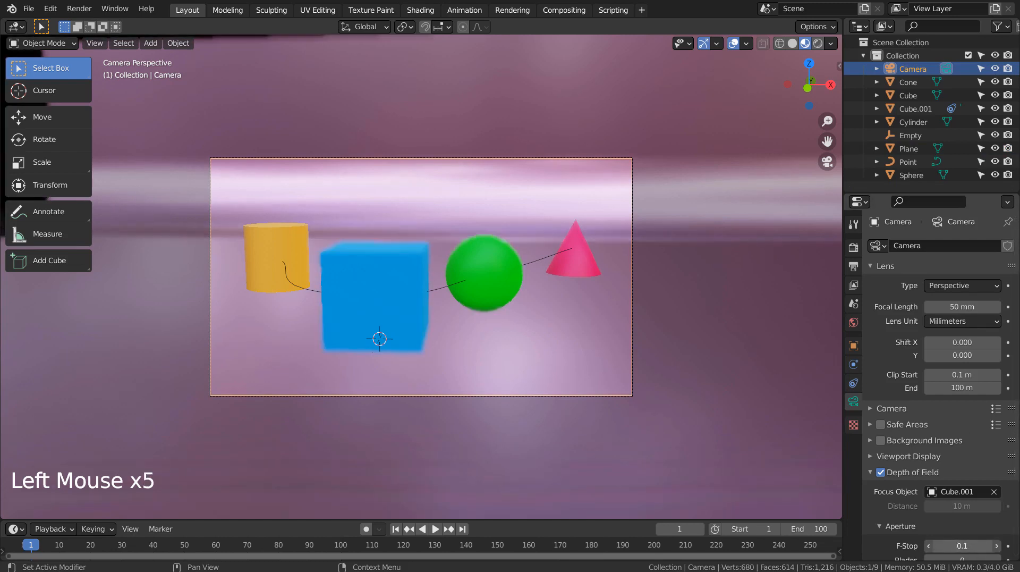
Play the depth-of-field animation and hide the Cube.001 focus cube in the Outliner
scroll("down", 3)
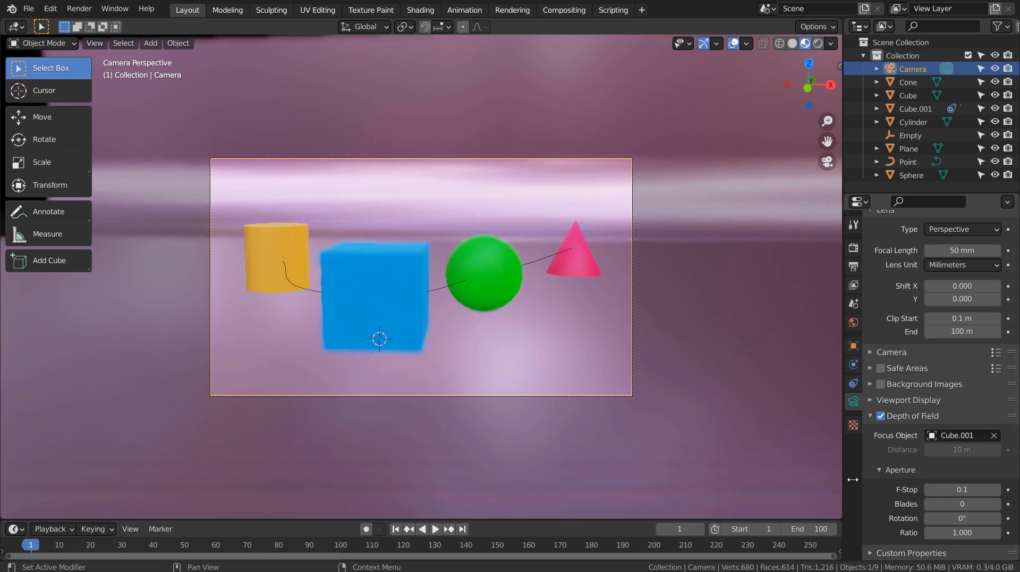
left_click(435, 528)
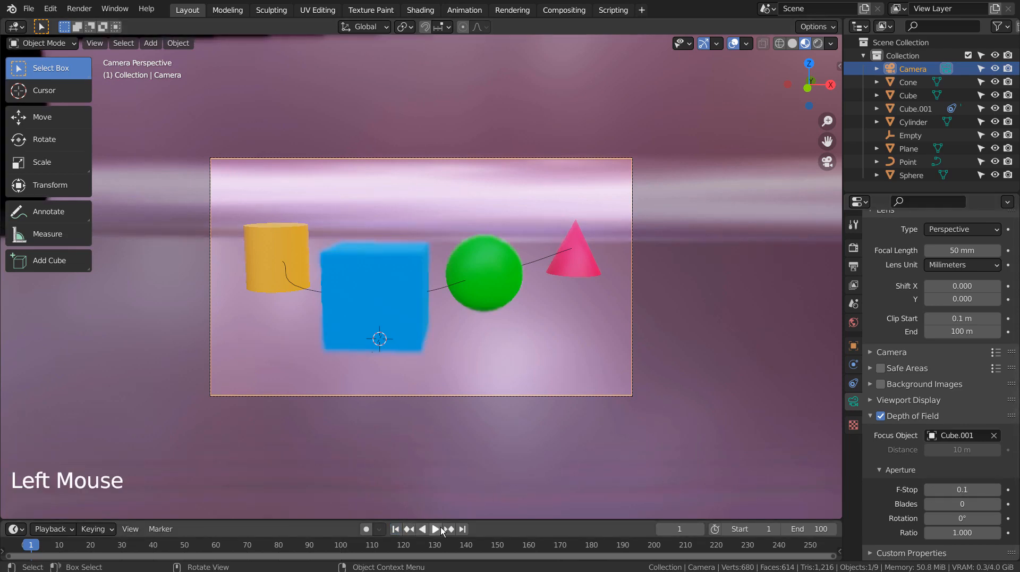
left_click(435, 528)
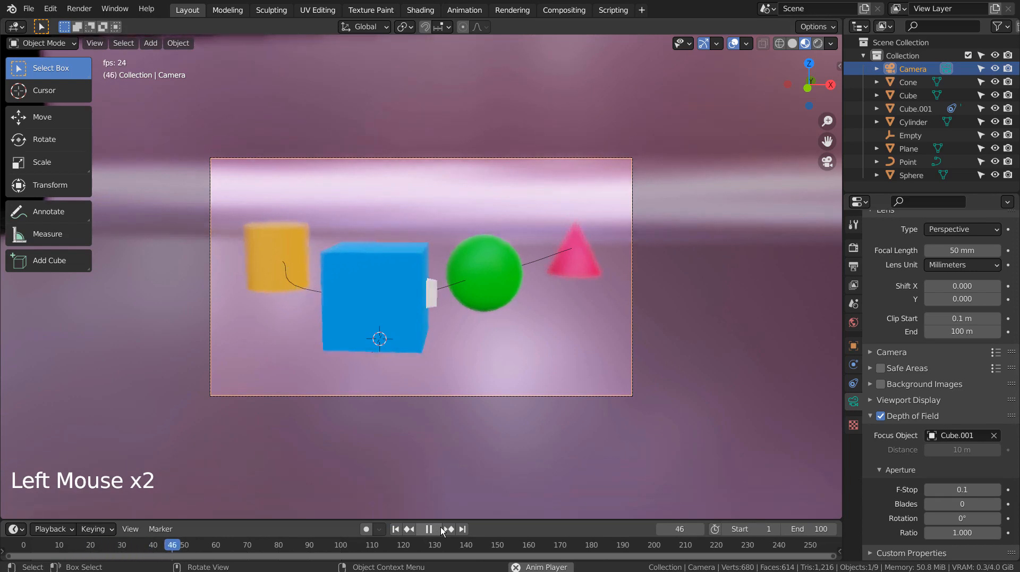
left_click(428, 528)
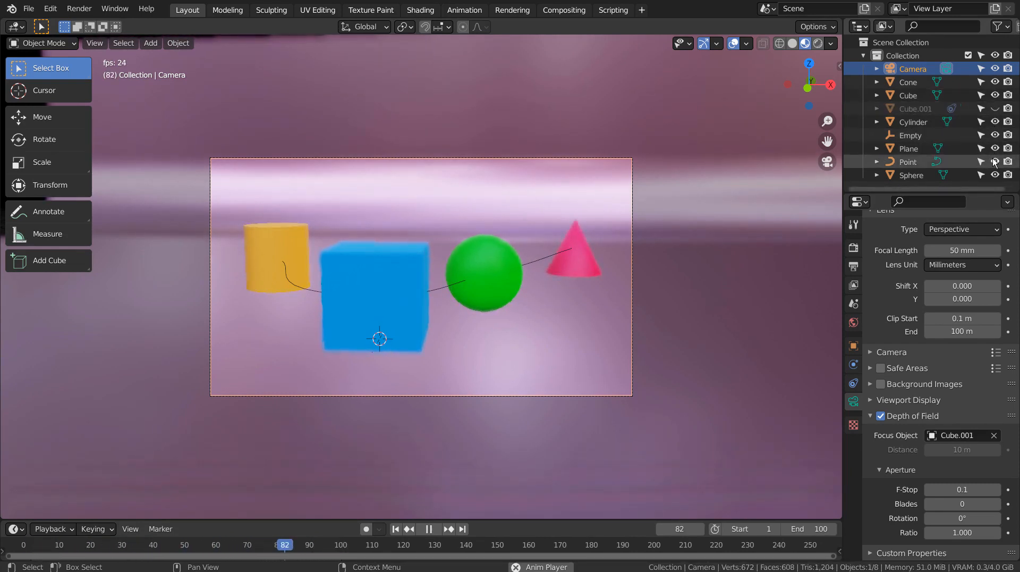
Hide the Point light from the viewport, then stop playback and return to frame 1
left_click(122, 545)
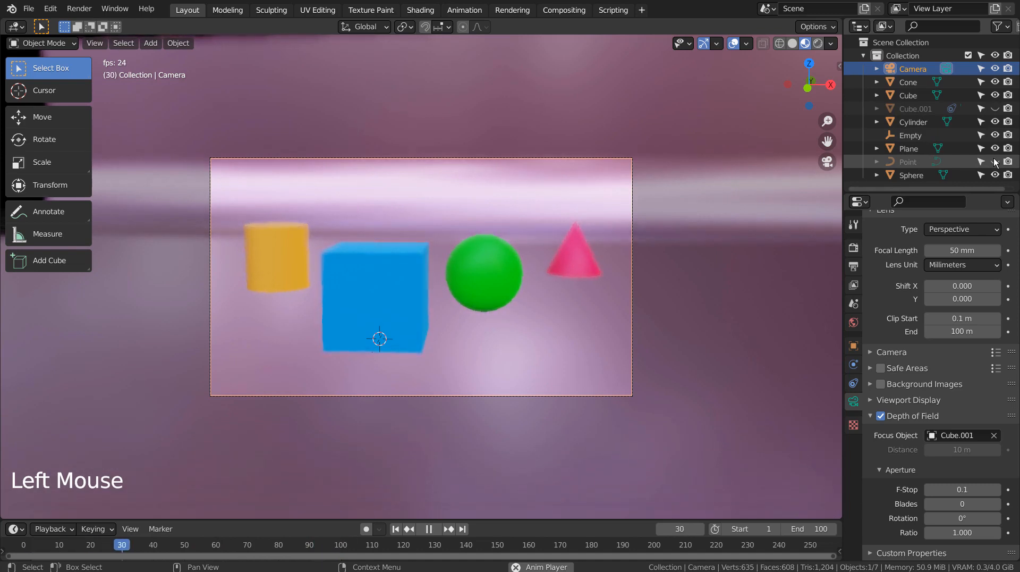
scroll("up", 3)
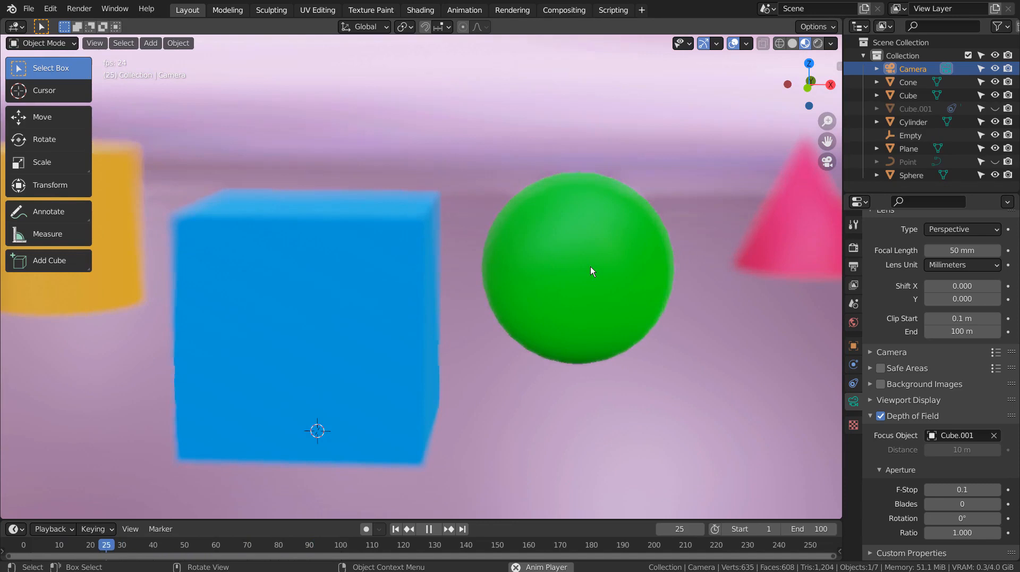
scroll("down", 3)
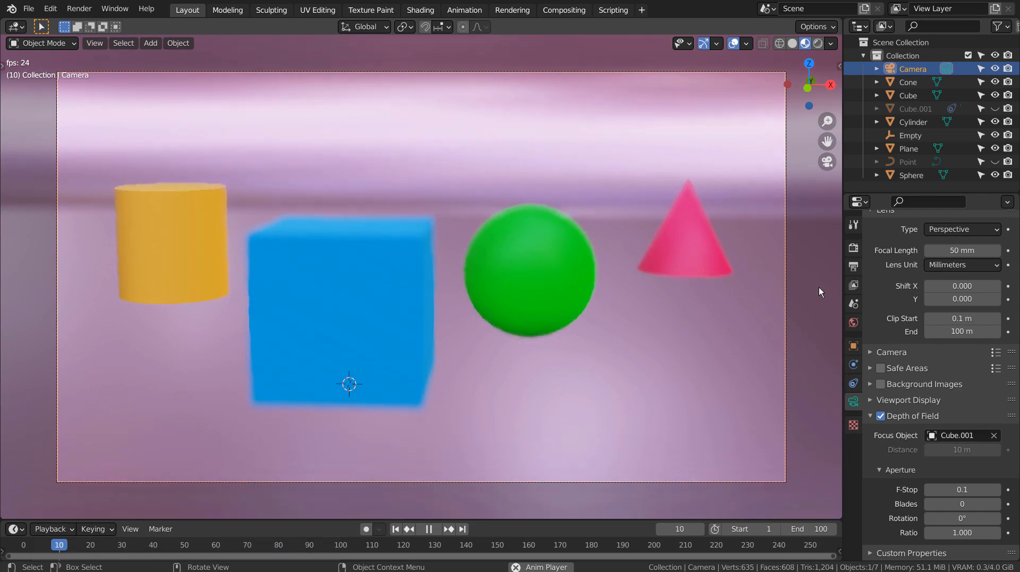
left_click(429, 528)
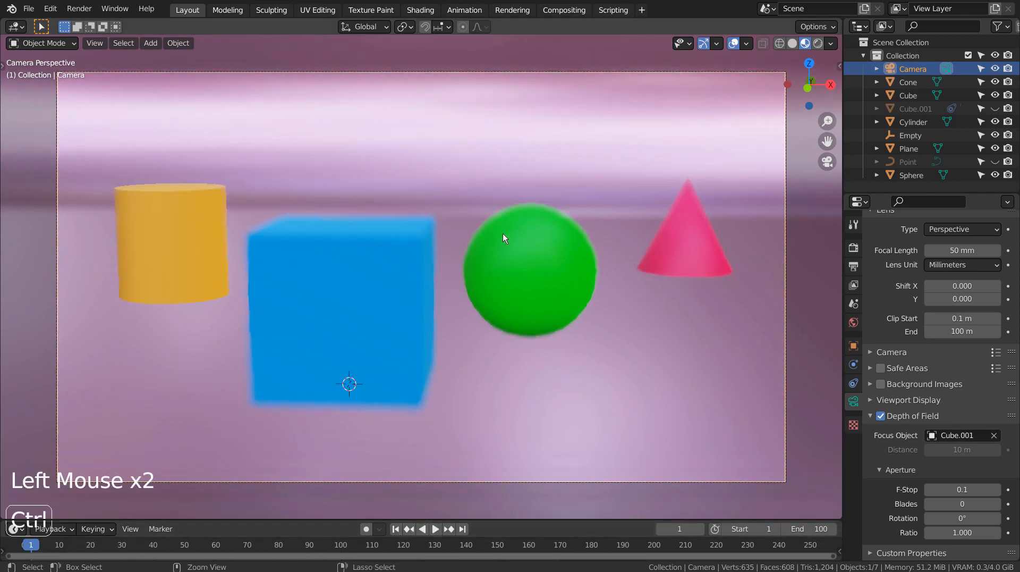
Open the recent test.blend file from File > Open Recent
left_click(29, 9)
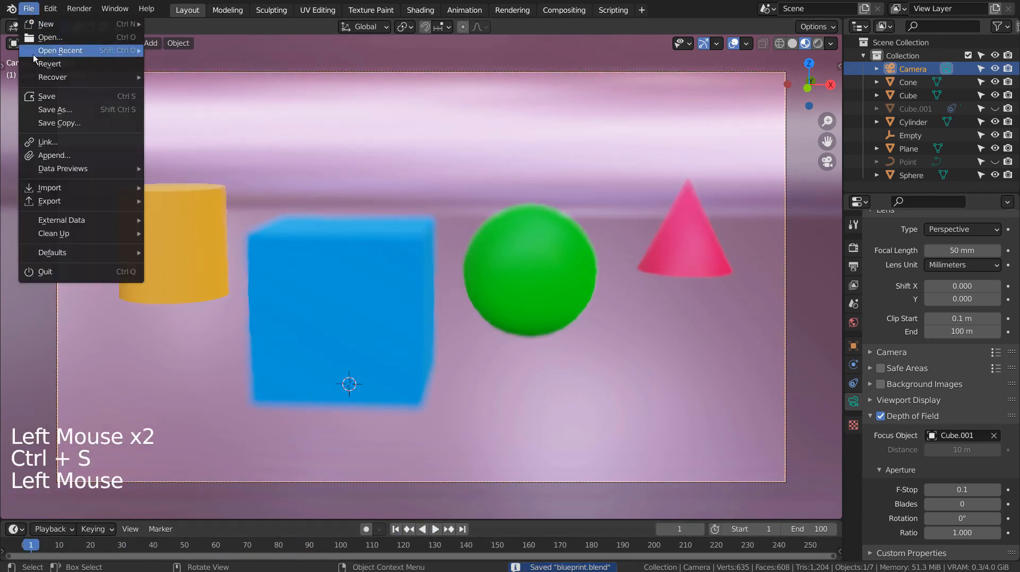
left_click(60, 50)
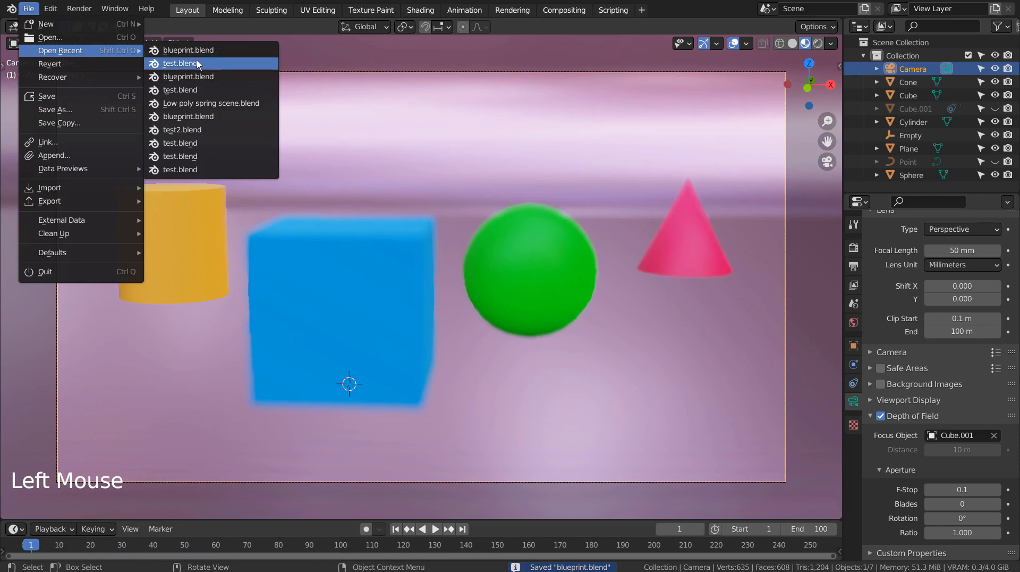
left_click(188, 76)
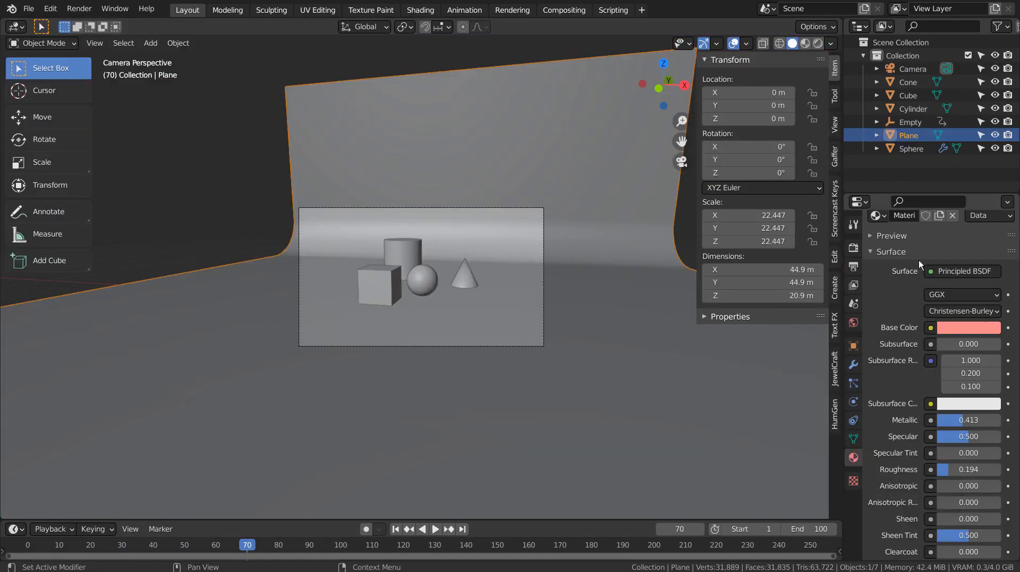
left_click(913, 69)
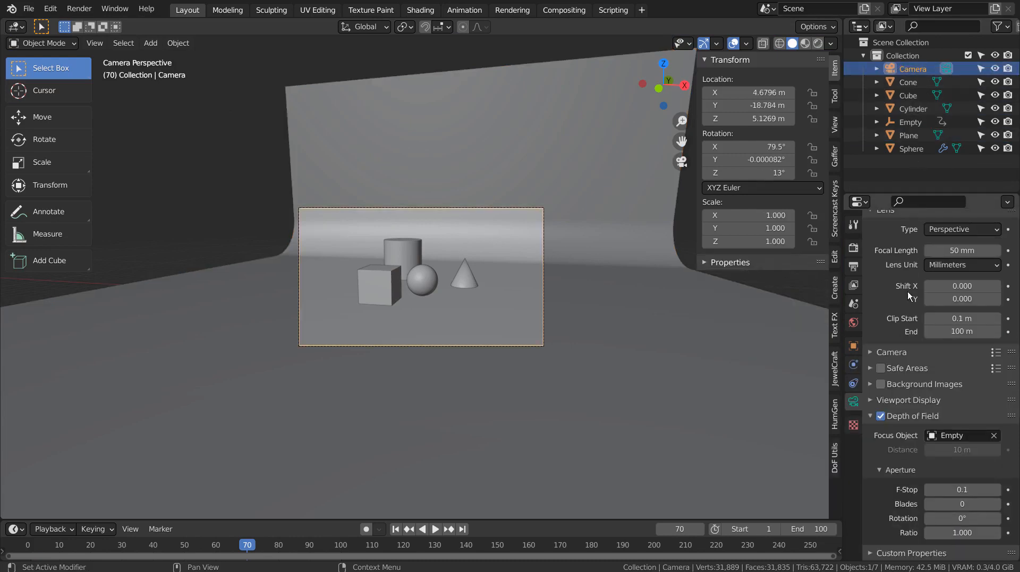
mouse_move(562, 245)
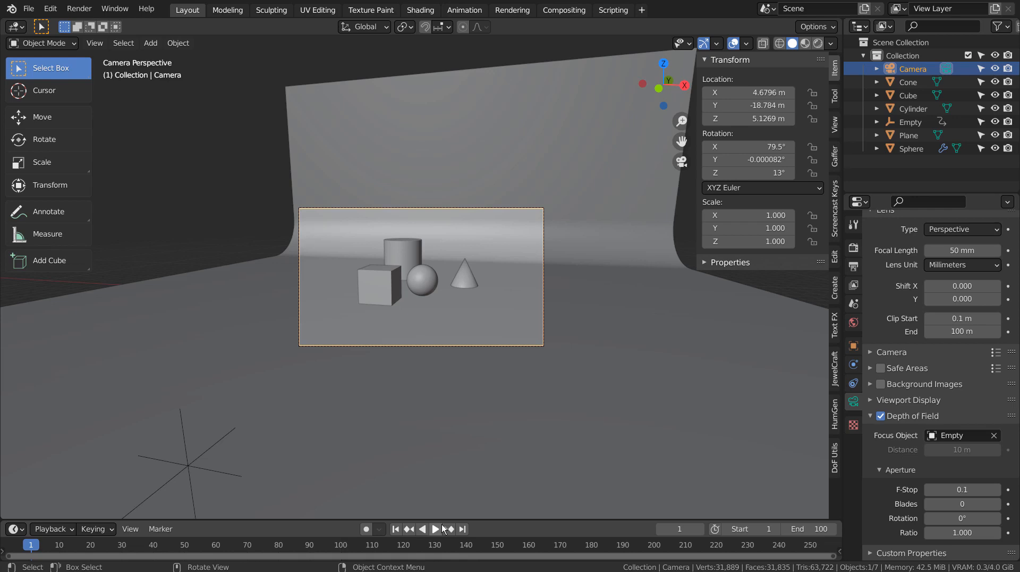
left_click(435, 528)
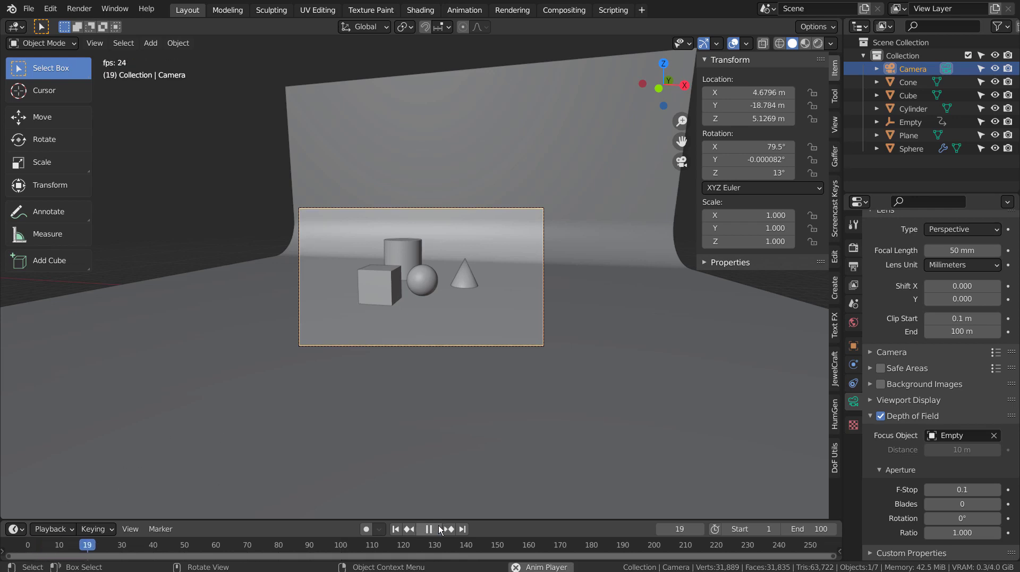
left_click(429, 528)
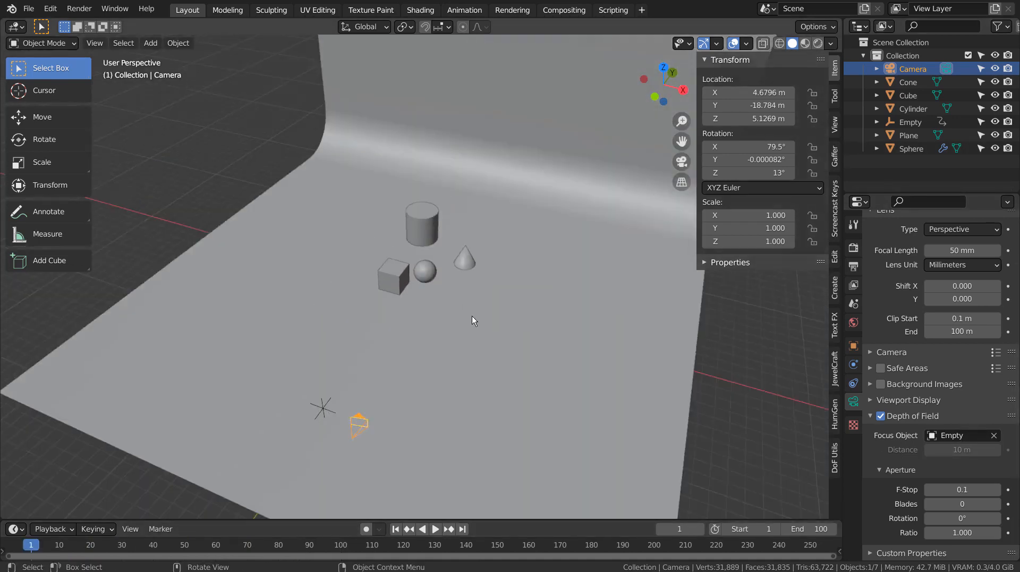
left_click(435, 528)
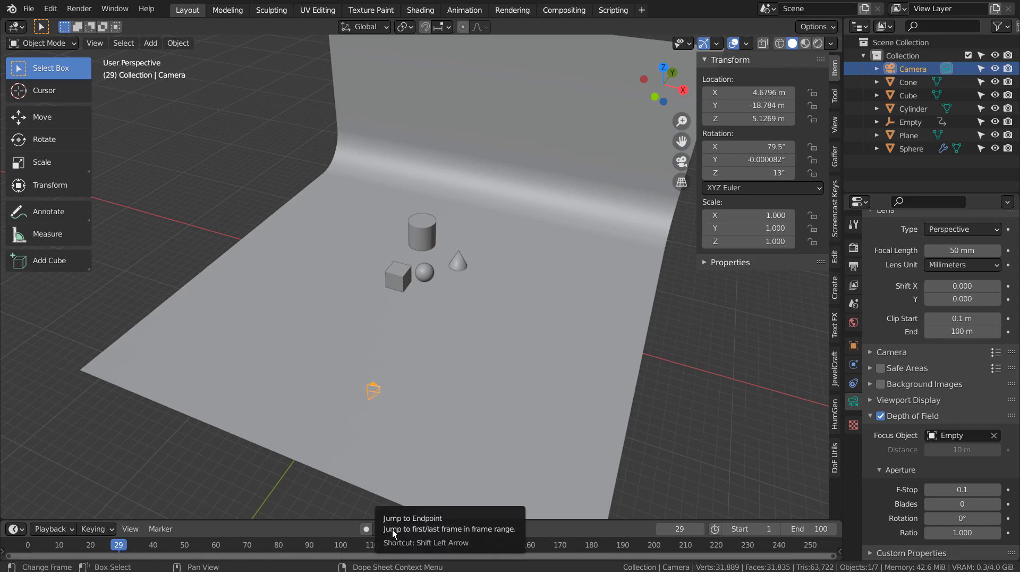
left_click(366, 528)
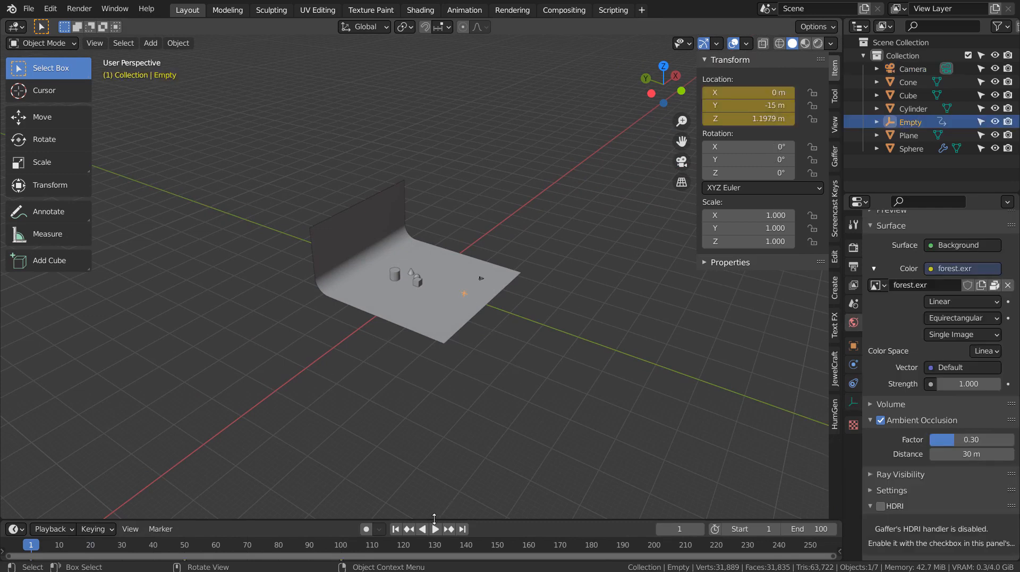
left_click(435, 528)
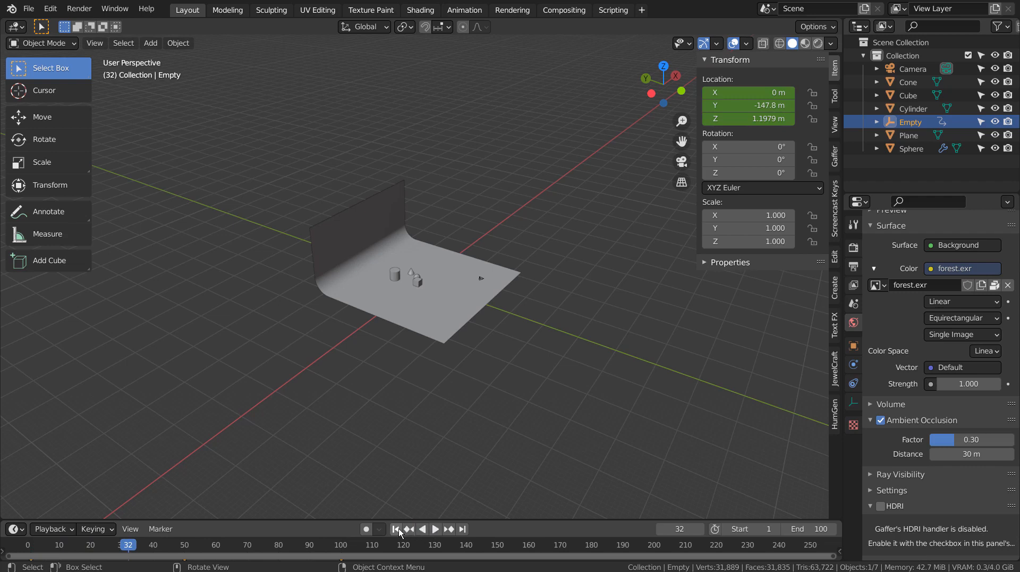
left_click(395, 529)
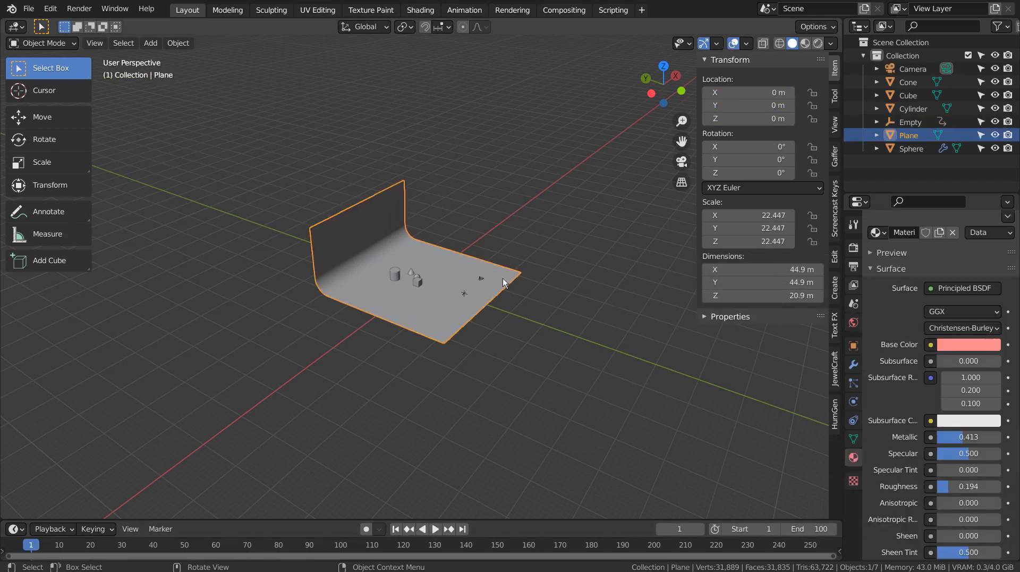
left_click(912, 69)
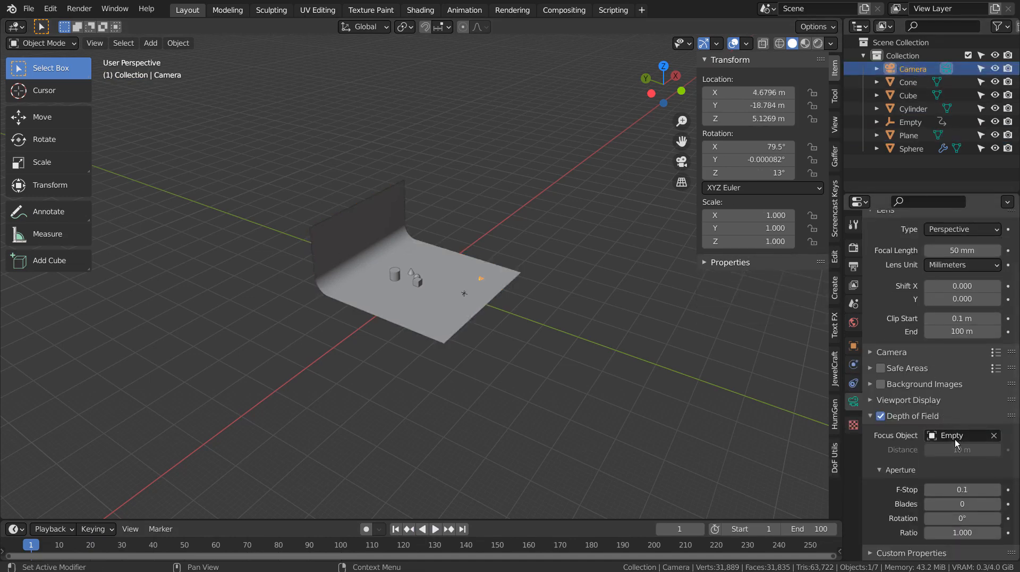
left_click(910, 122)
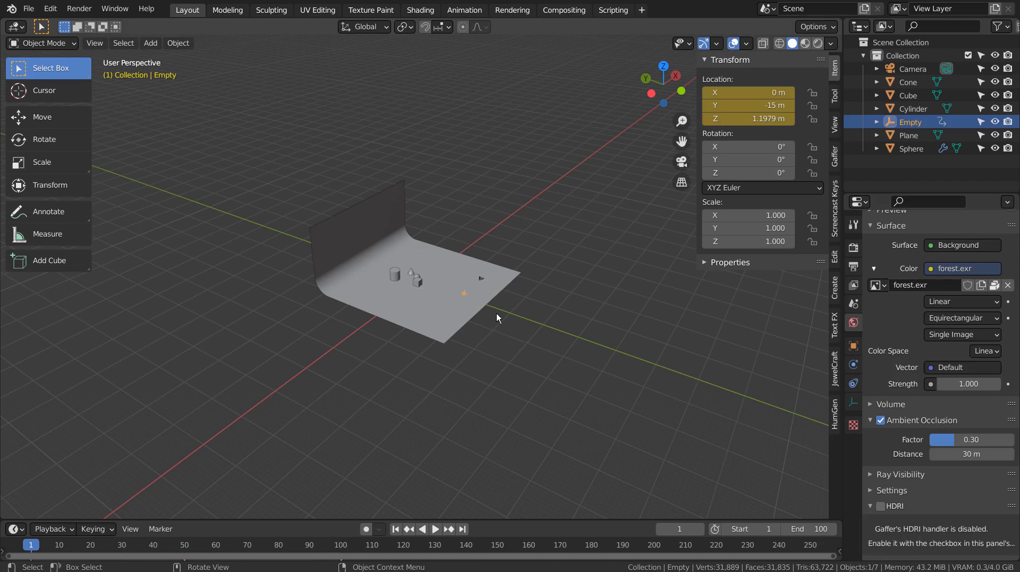
mouse_move(429, 515)
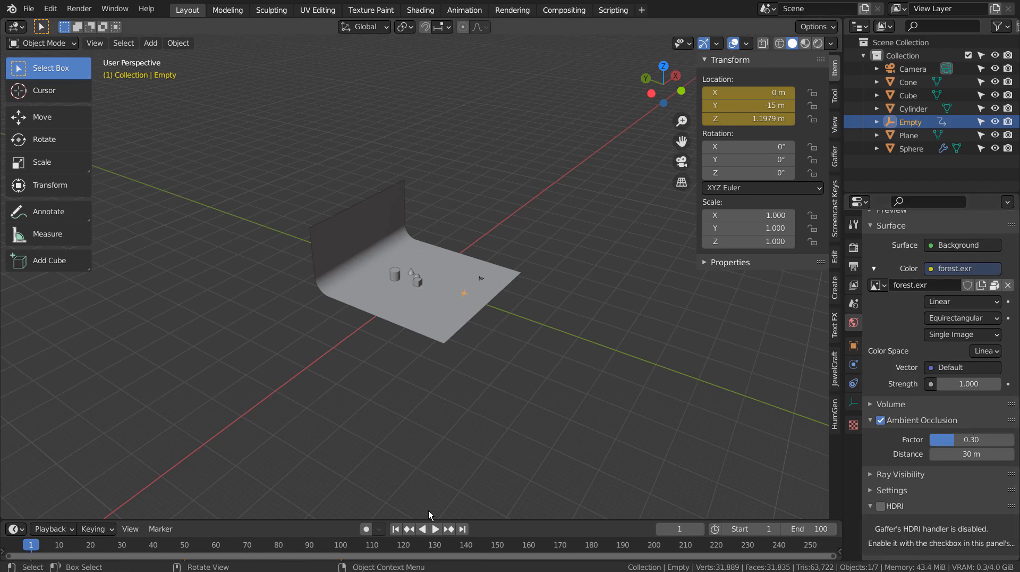
left_click(434, 528)
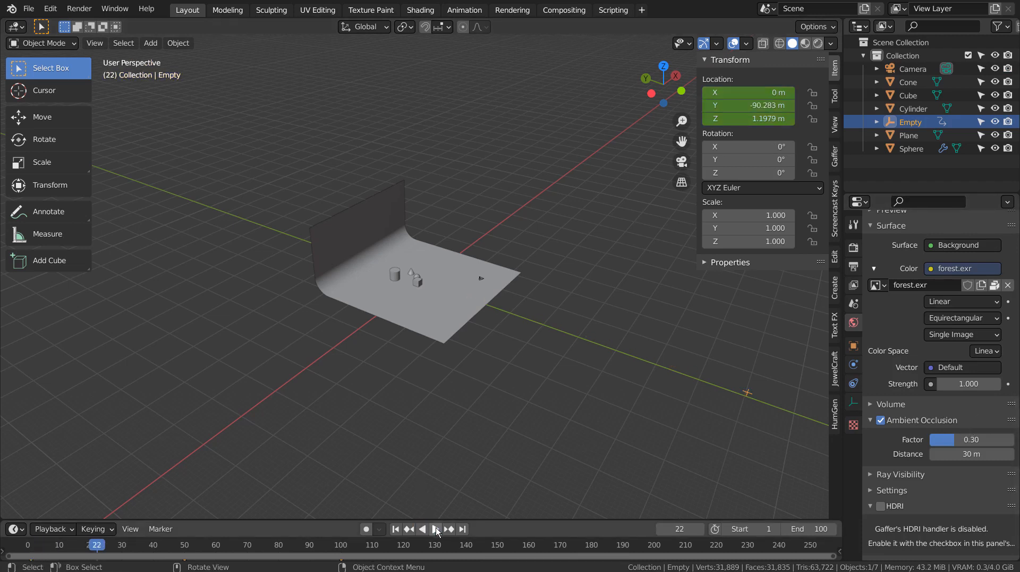
left_click(395, 528)
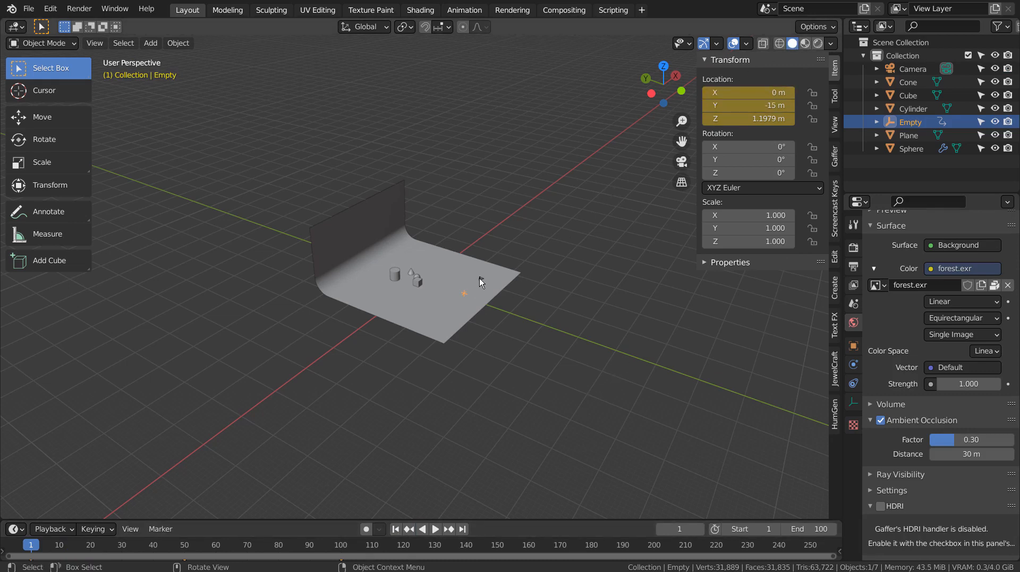
left_click(913, 68)
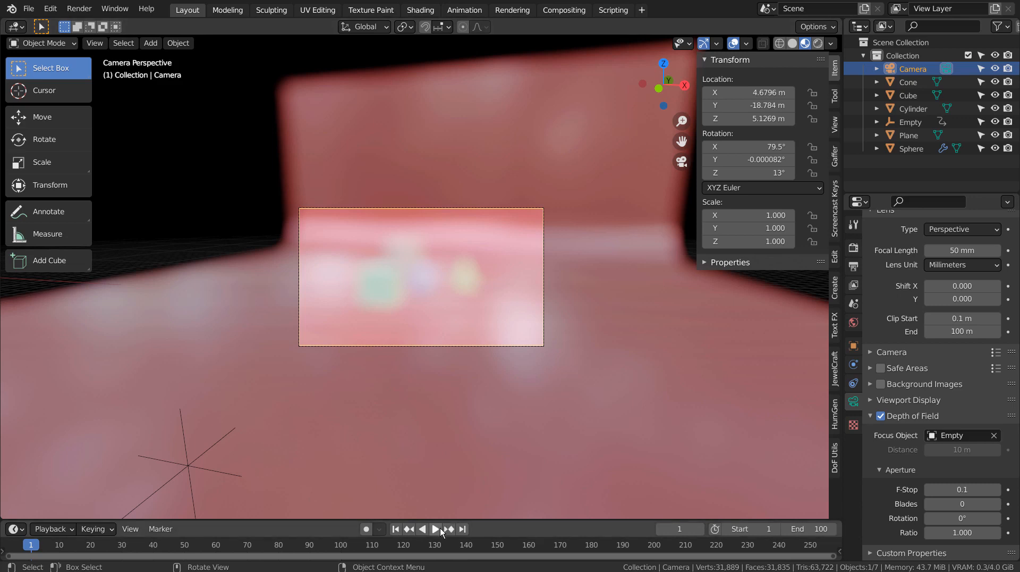
left_click(435, 528)
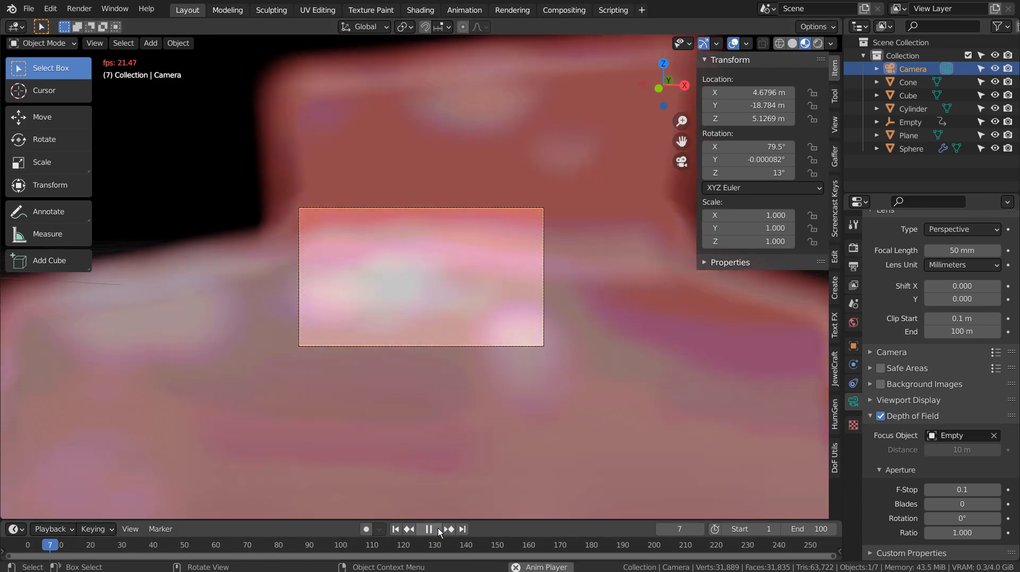
left_click(429, 528)
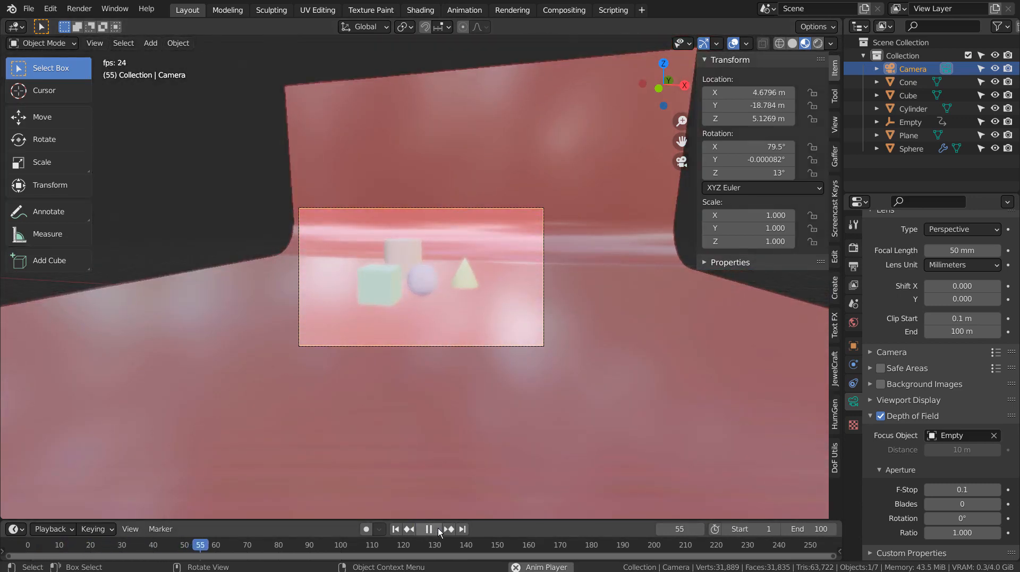
left_click(435, 528)
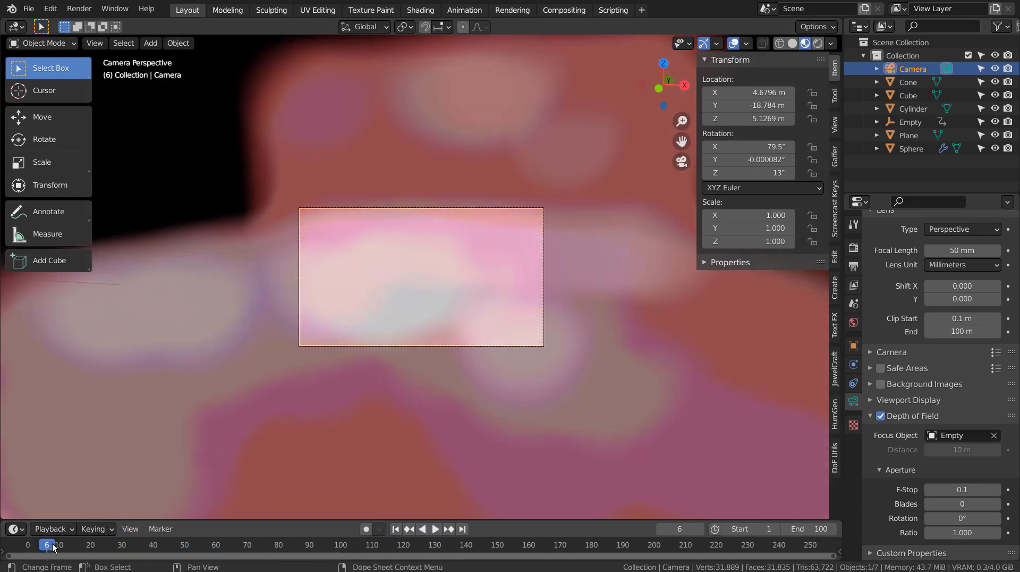
left_click(434, 528)
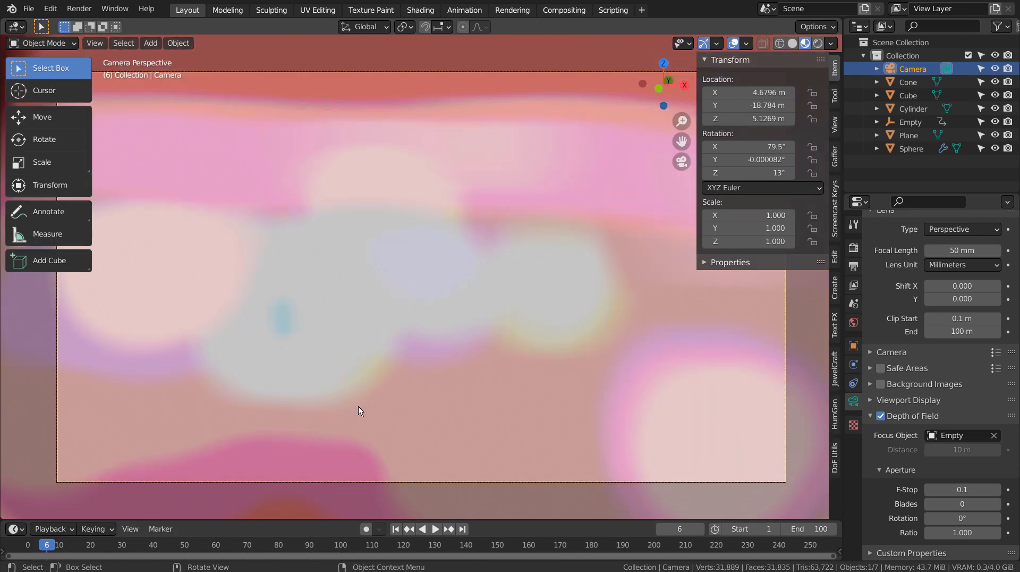
mouse_move(76, 543)
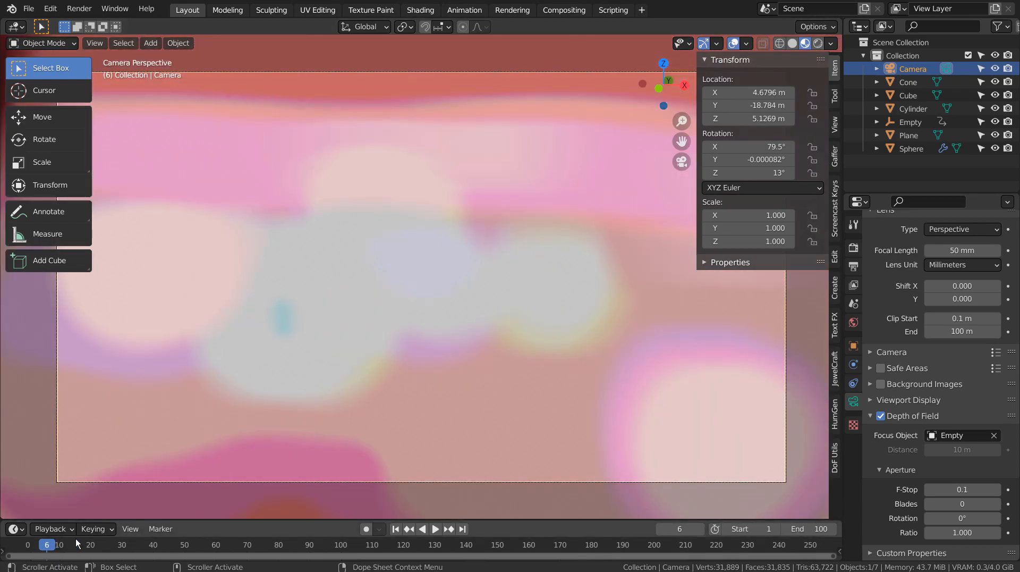
left_click(46, 545)
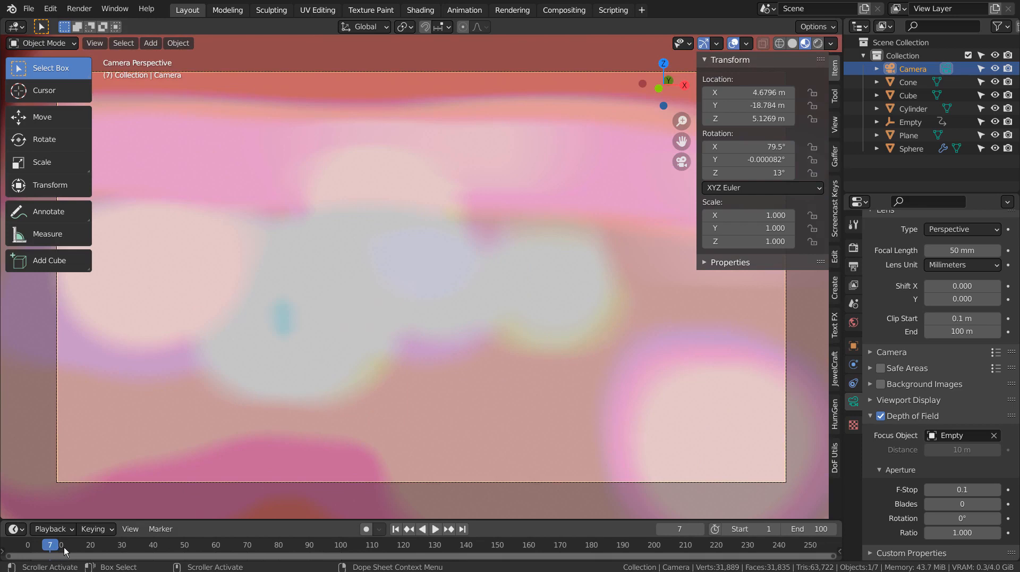
left_click(63, 545)
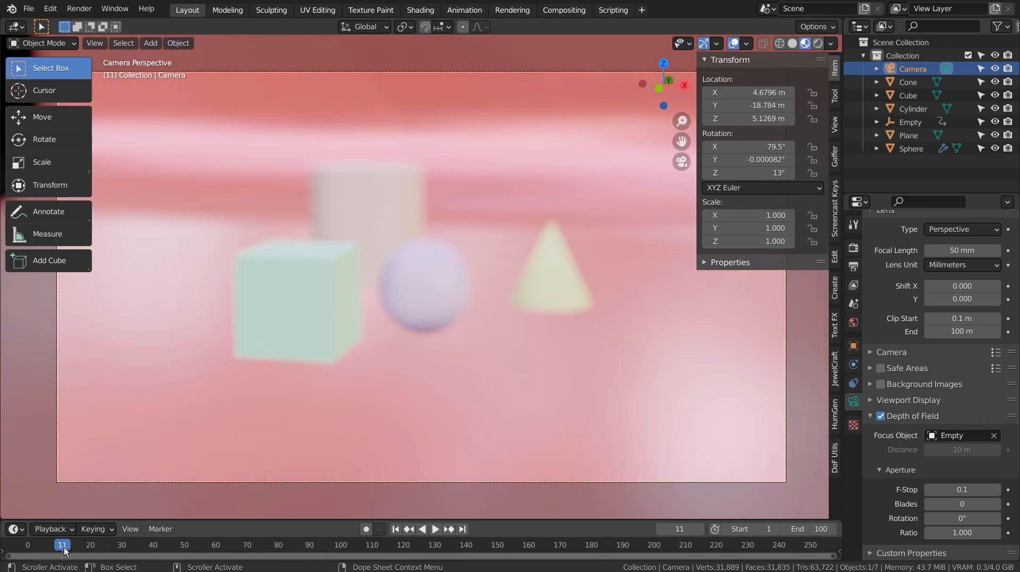
left_click(53, 545)
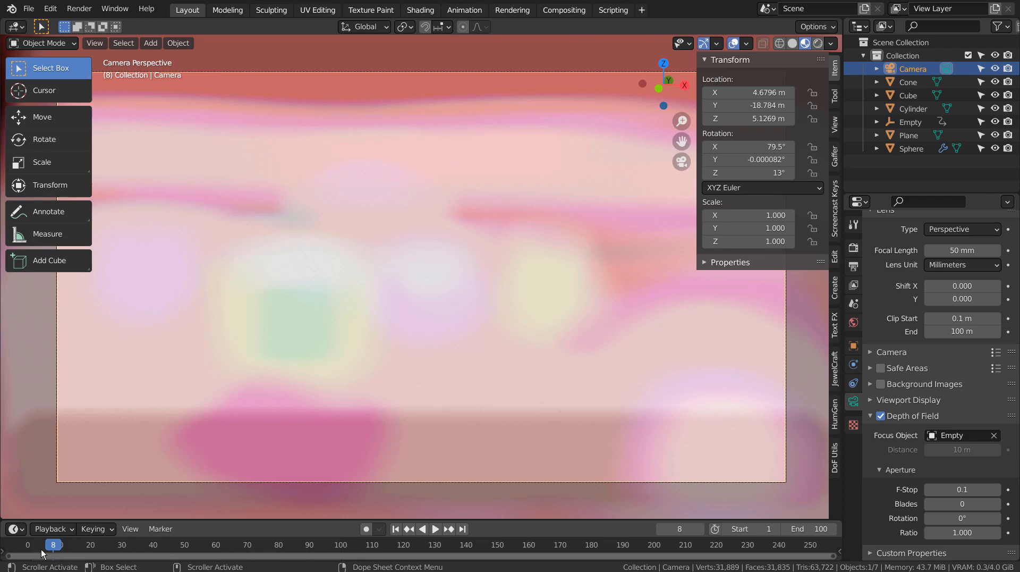
left_click(40, 544)
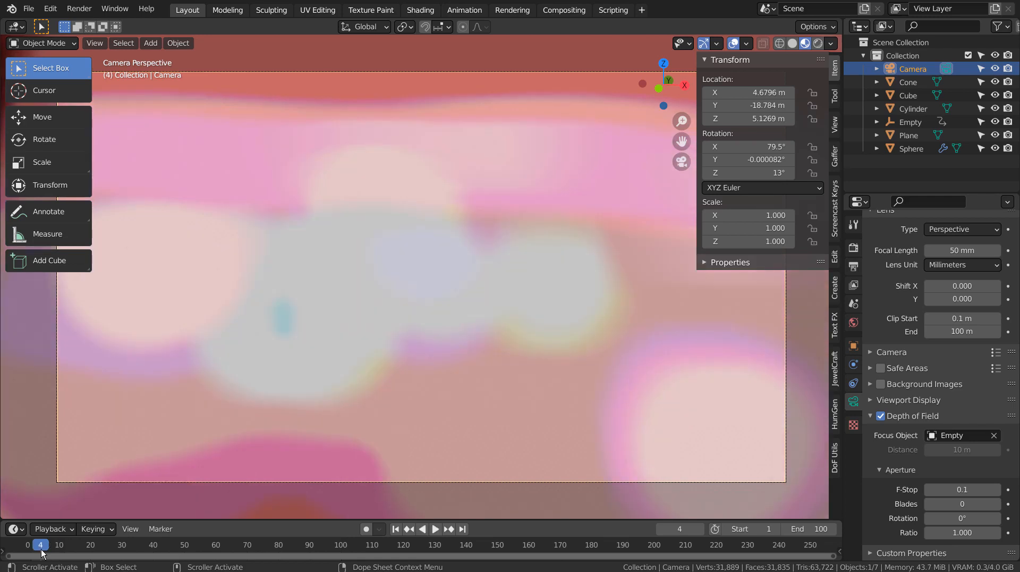